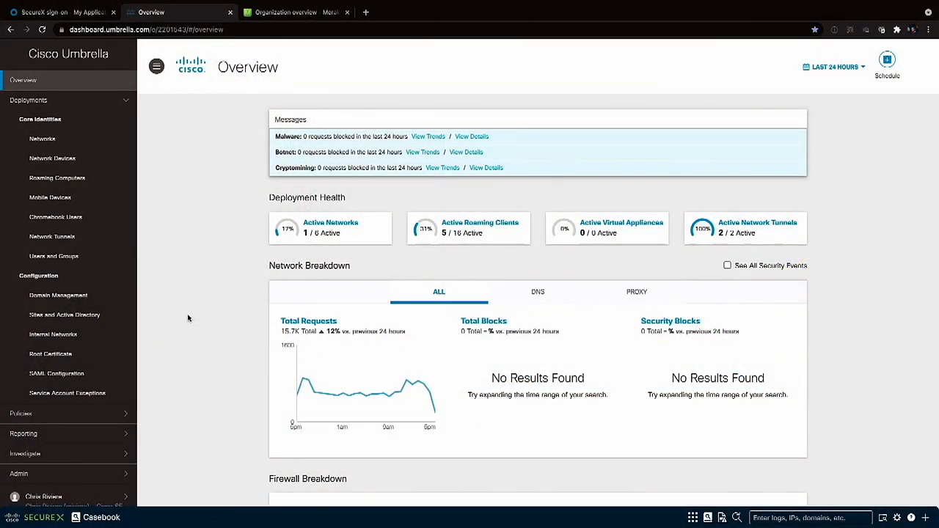
pyautogui.moveTo(173, 308)
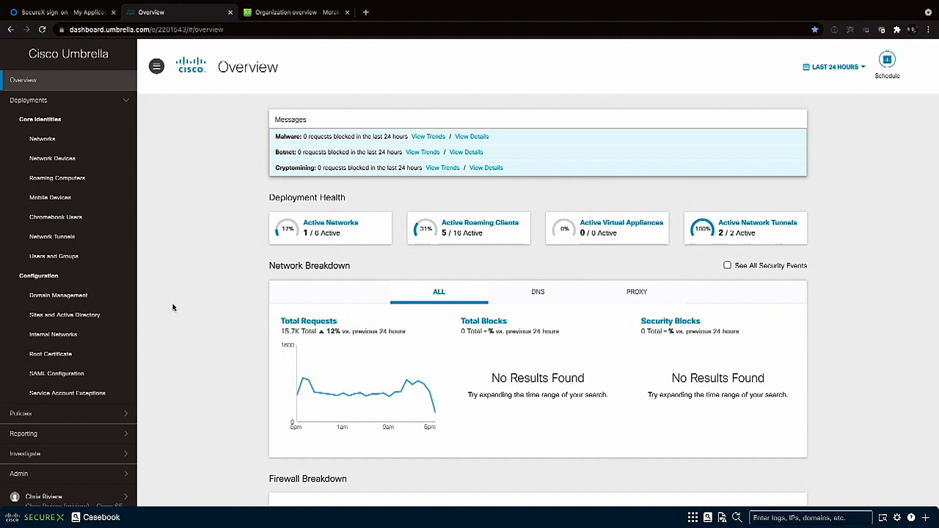
# - View the Network Tunnels page listing the Los Angeles and New York Meraki MX tunnels
pyautogui.click(51, 237)
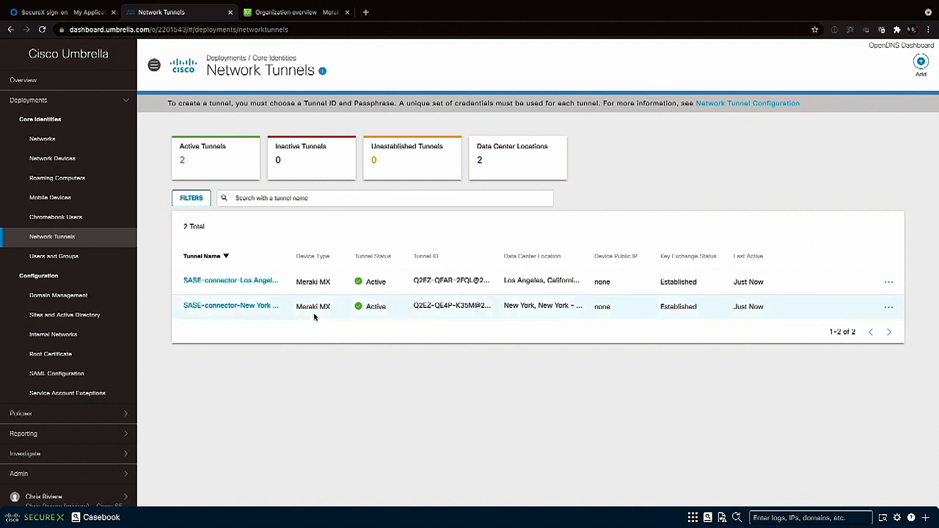
pyautogui.moveTo(289, 299)
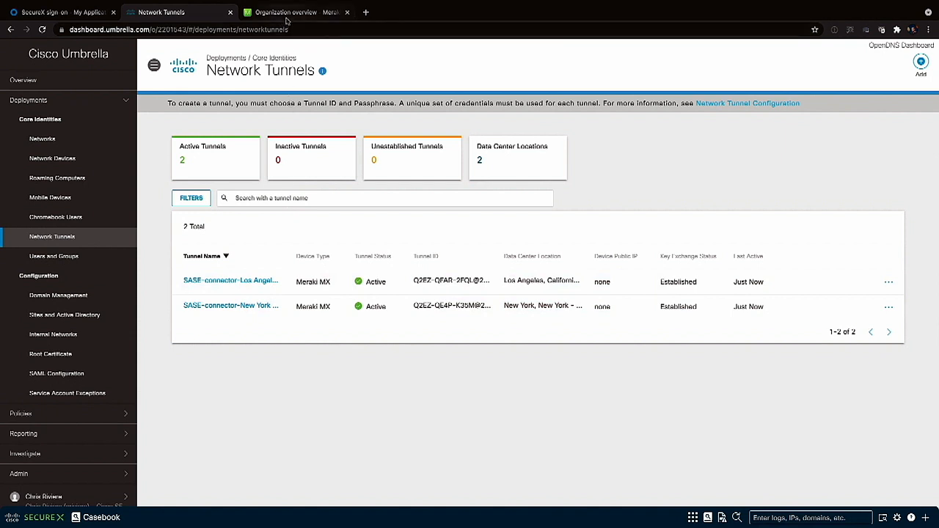
# - Switch to the Meraki organization dashboard and go to Organization > Cloud On-Ramps
pyautogui.click(286, 12)
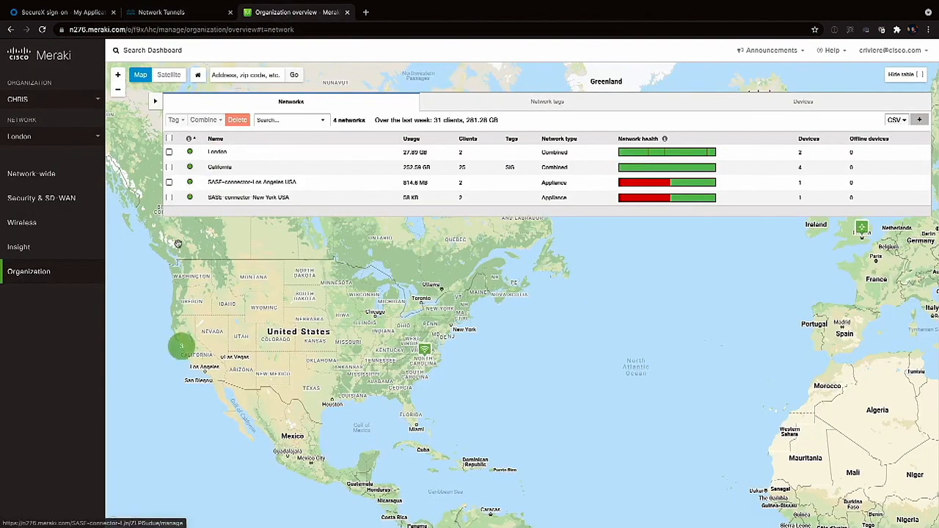
pyautogui.click(28, 270)
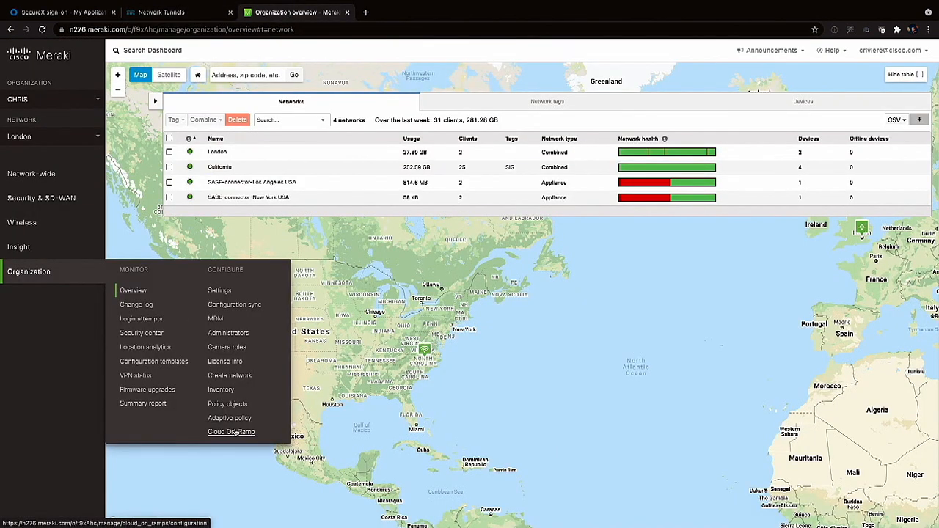
pyautogui.click(231, 432)
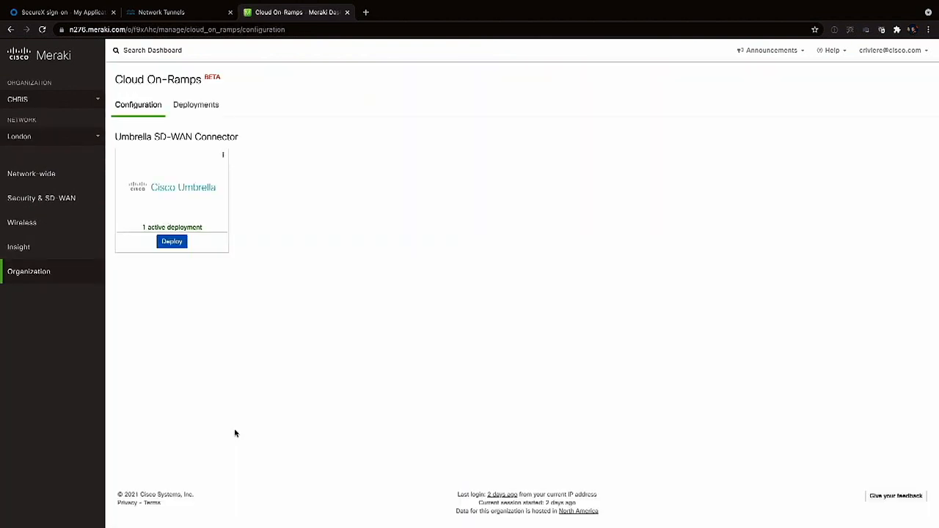
pyautogui.moveTo(250, 180)
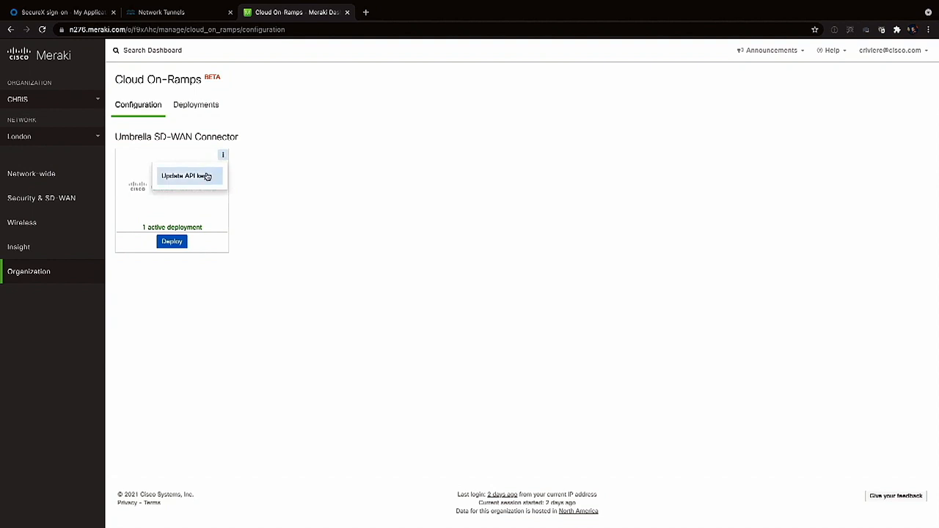
# - Cancel the Umbrella API key update, check the existing deployments, and return to Configuration
pyautogui.click(188, 176)
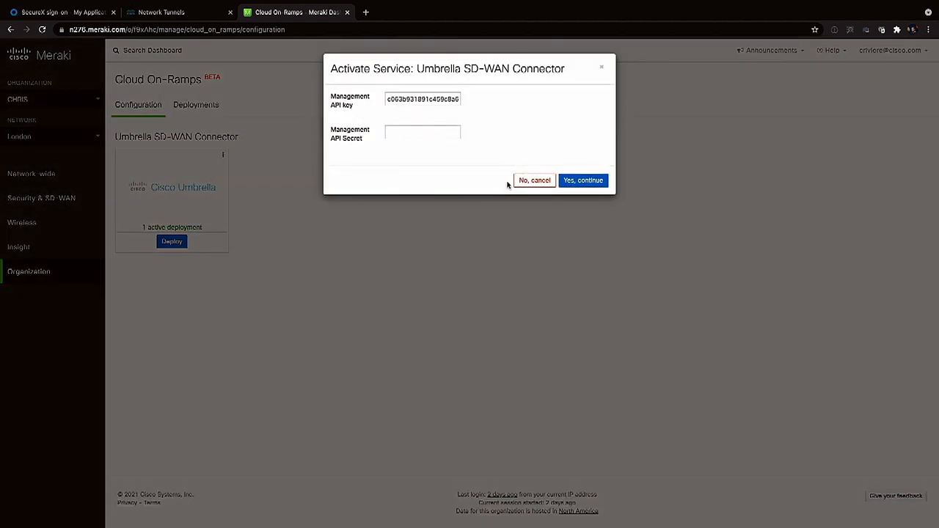
pyautogui.click(534, 180)
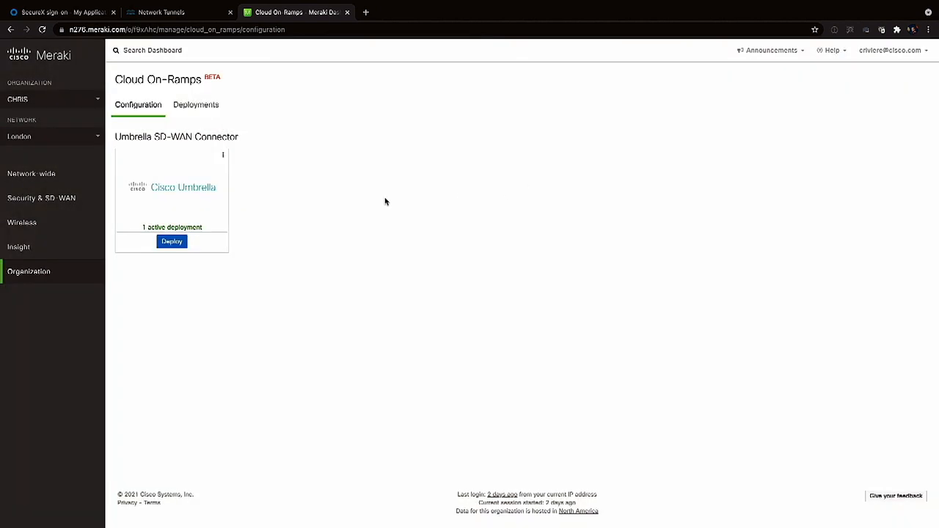
pyautogui.click(197, 105)
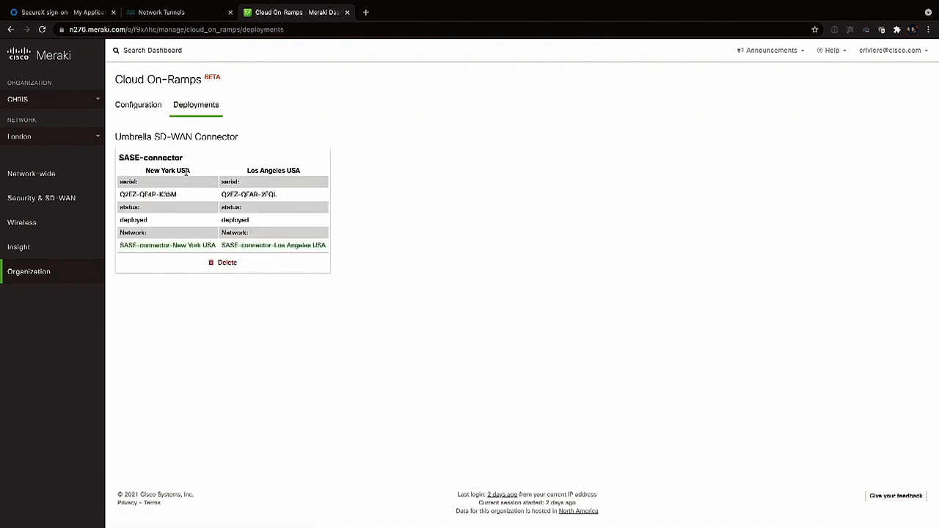
pyautogui.click(138, 104)
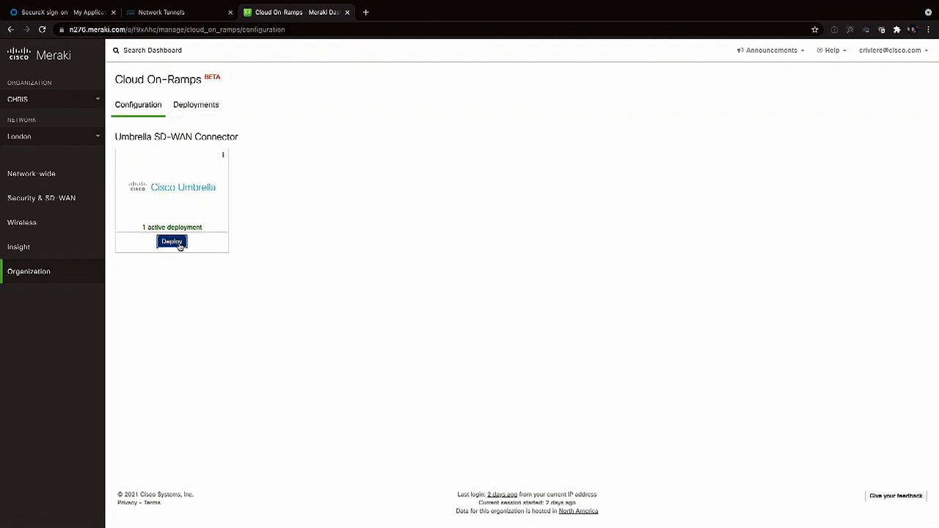
# - Deploy network 'SASE-connector' with London UK primary and Paris France secondary datacenters
pyautogui.click(172, 241)
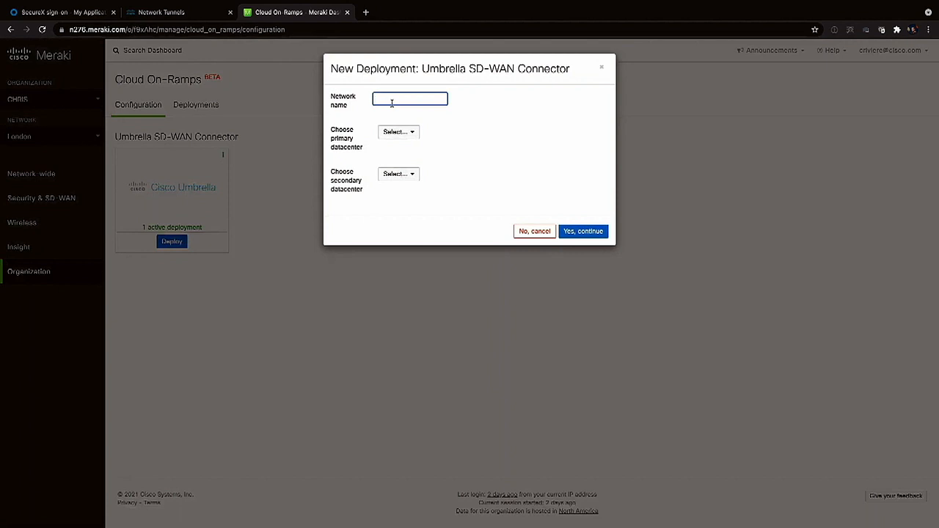
pyautogui.write('SASE-connector')
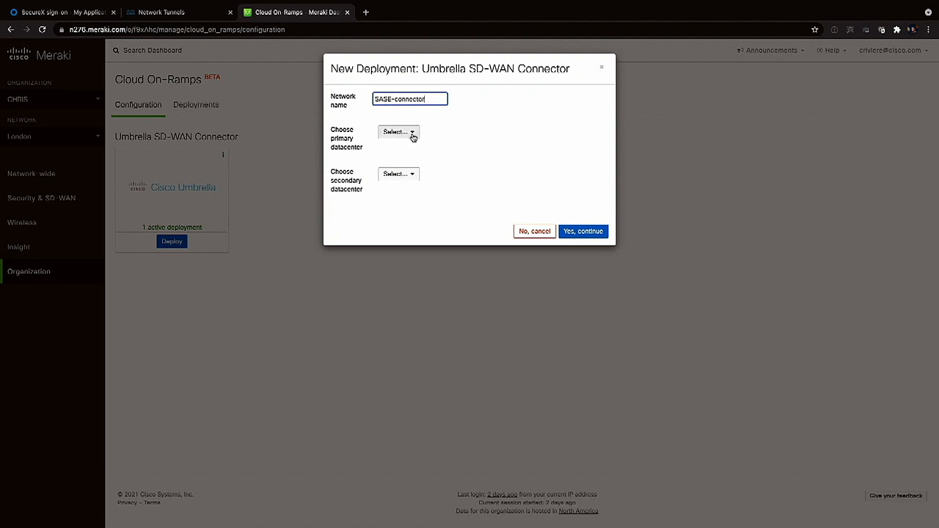
pyautogui.click(399, 132)
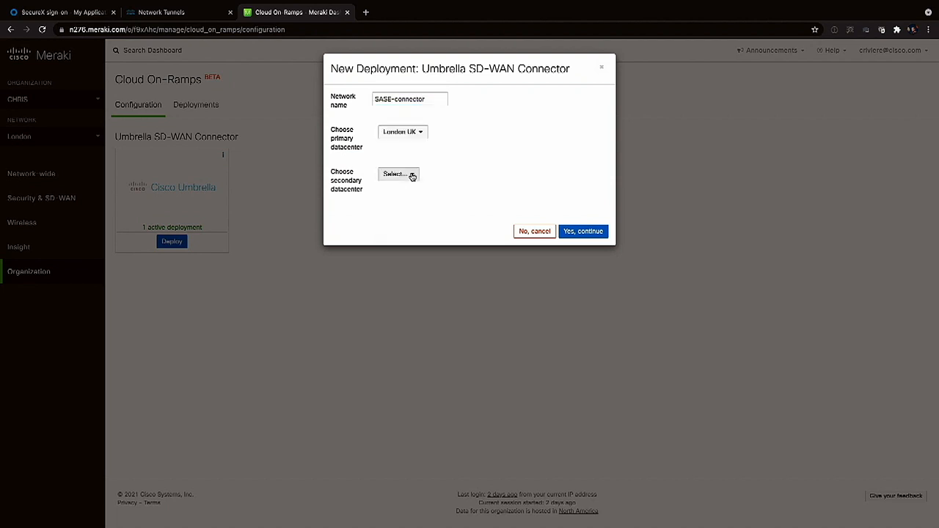
pyautogui.click(399, 173)
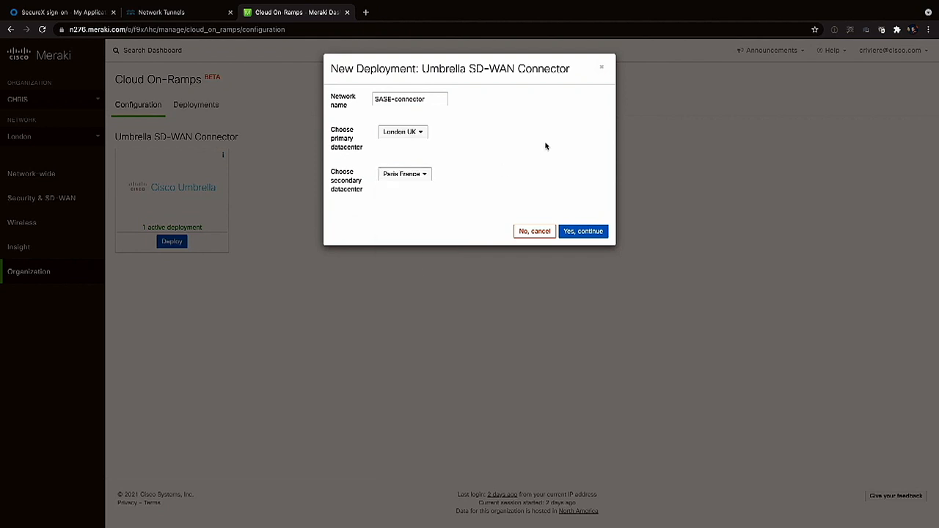
pyautogui.click(583, 232)
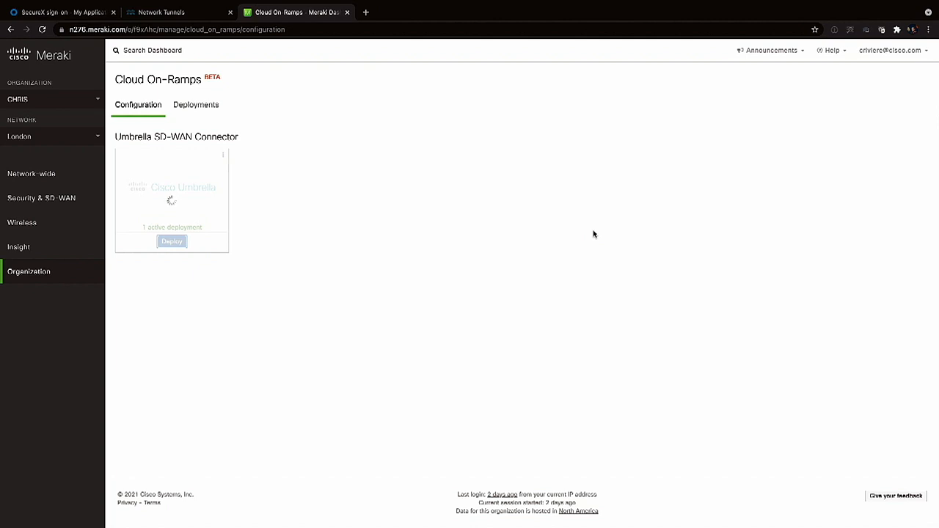
pyautogui.moveTo(446, 203)
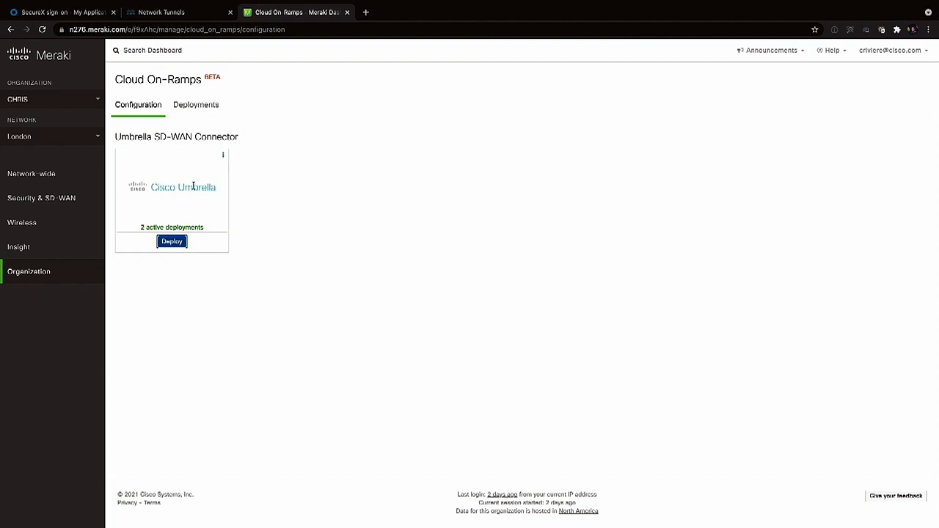
# - View the deployments list now including London UK and Paris France, then reach Security & SD-WAN
pyautogui.click(197, 104)
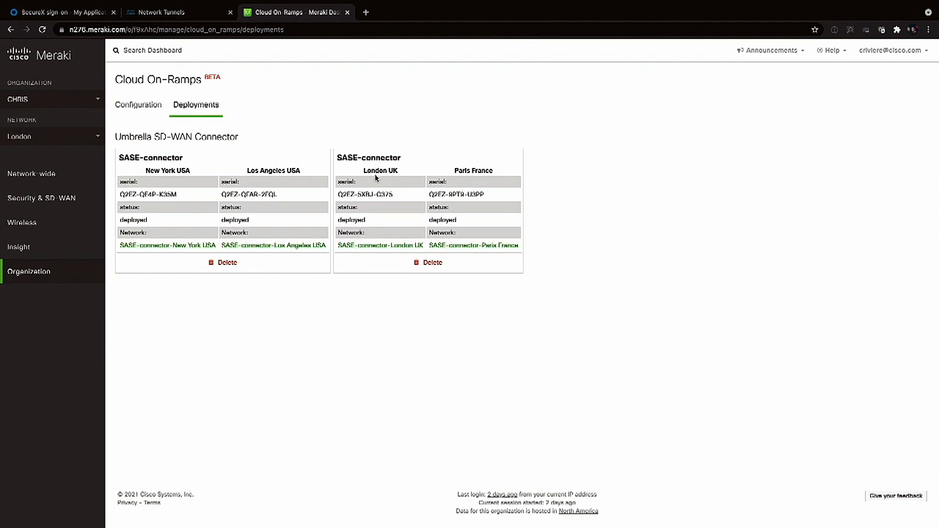
pyautogui.moveTo(374, 179)
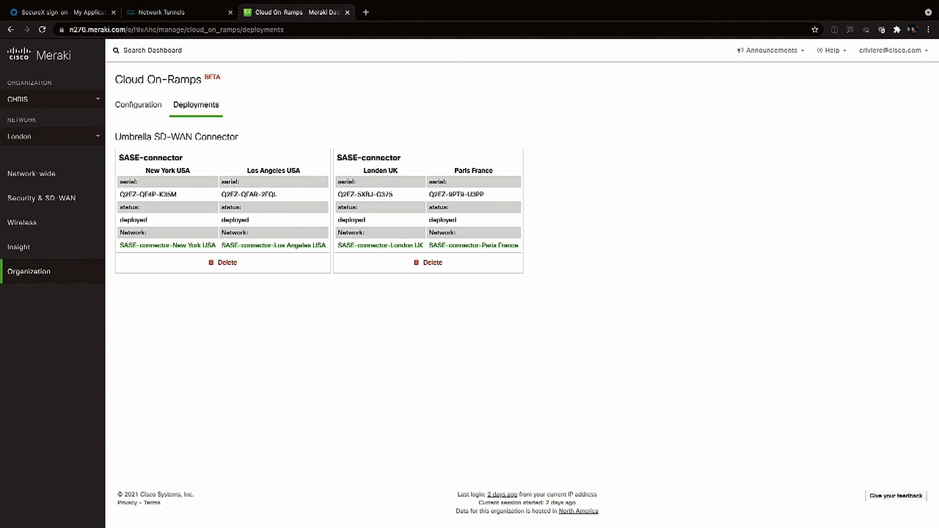
pyautogui.moveTo(406, 374)
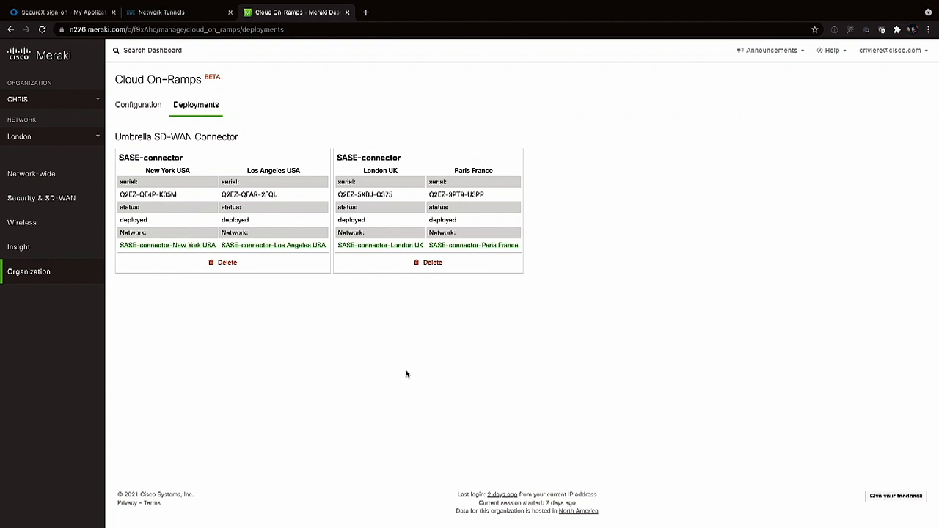
pyautogui.moveTo(373, 343)
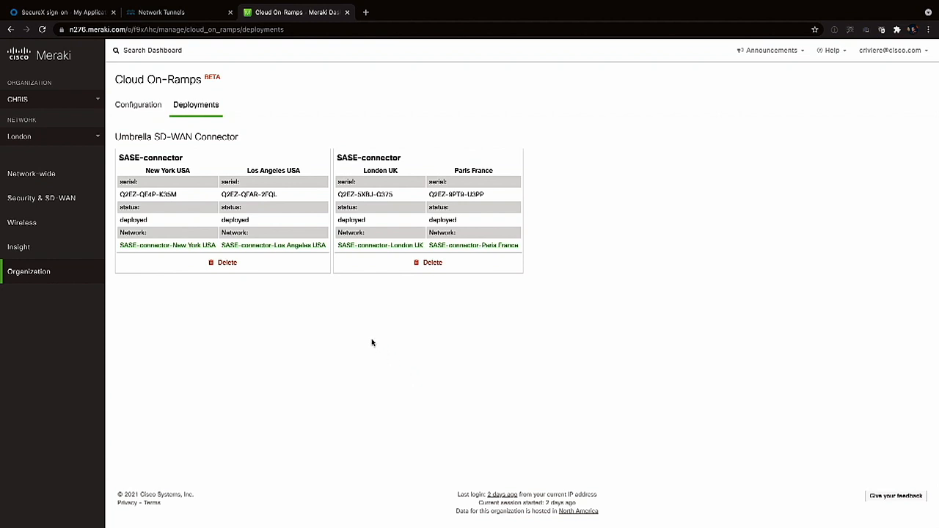
pyautogui.moveTo(306, 335)
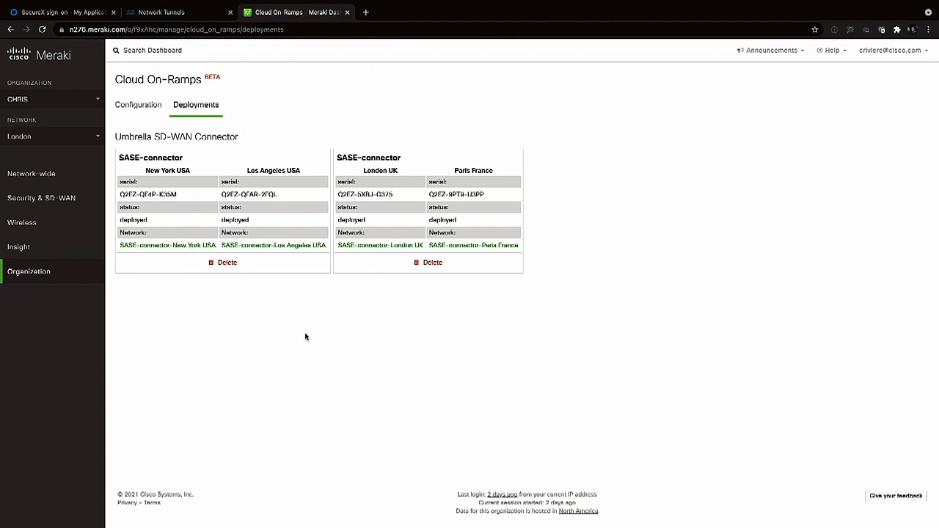
pyautogui.click(41, 197)
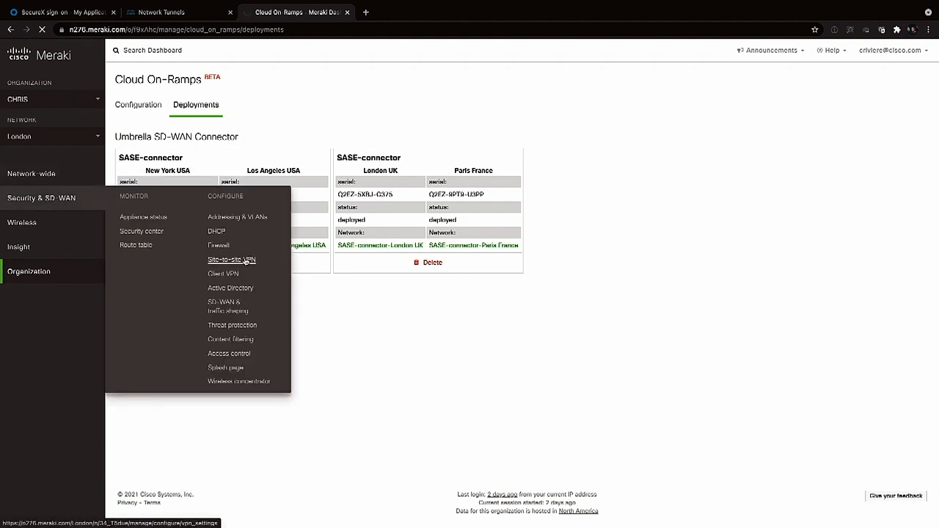
# - Make London a site-to-site VPN spoke with London UK and Paris France connectors as hubs
pyautogui.click(231, 260)
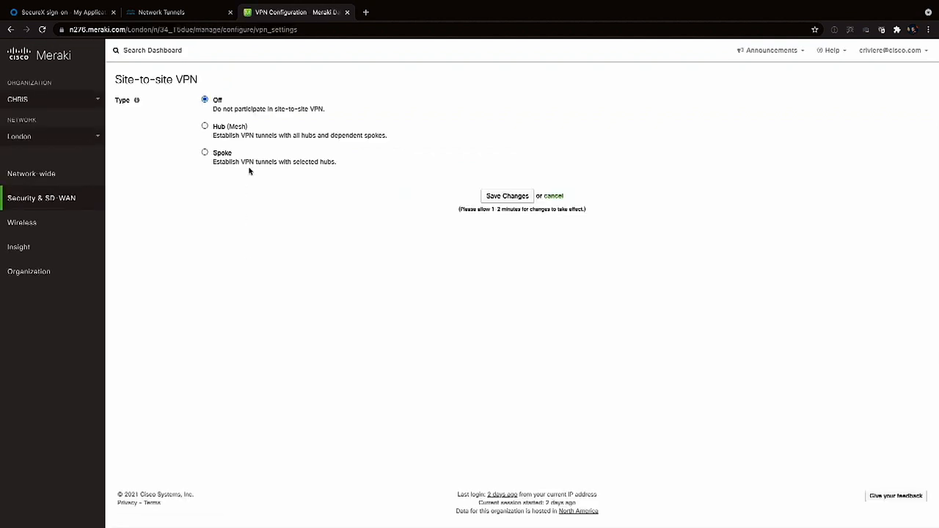
pyautogui.click(205, 151)
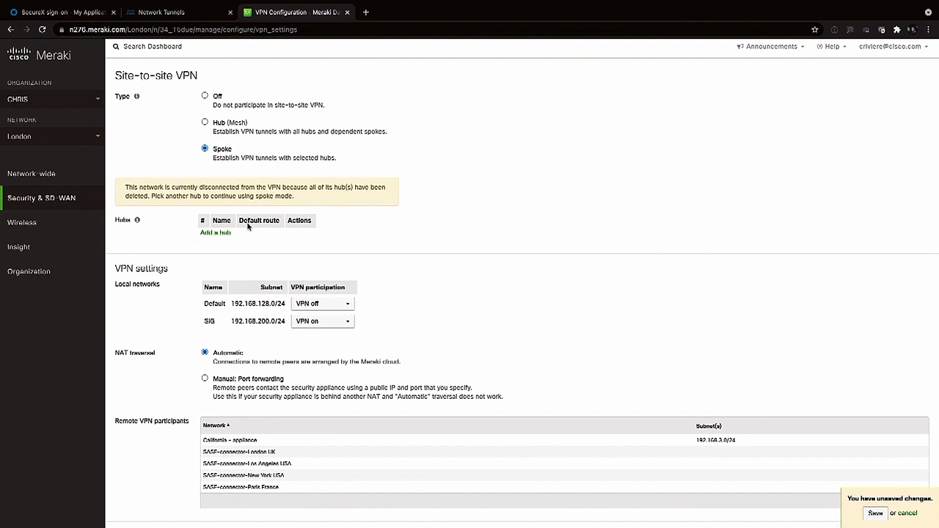
pyautogui.click(214, 232)
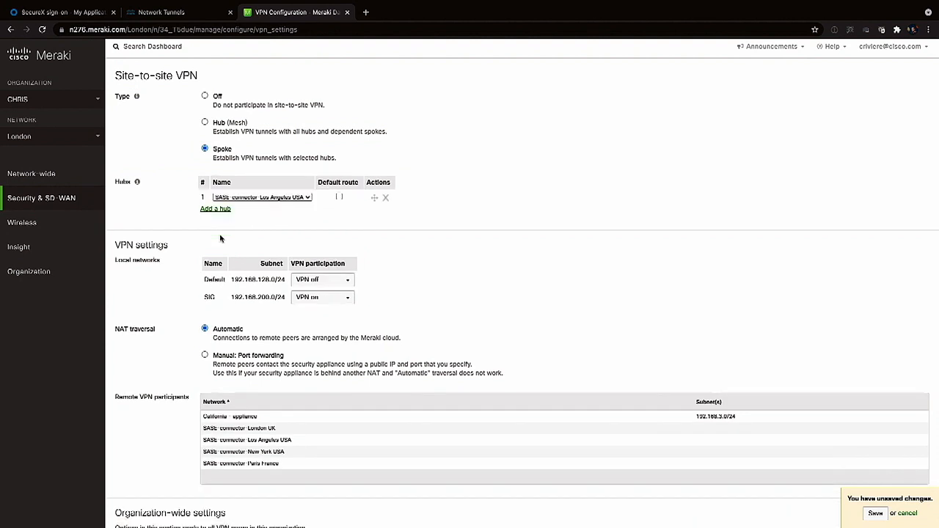
pyautogui.click(261, 197)
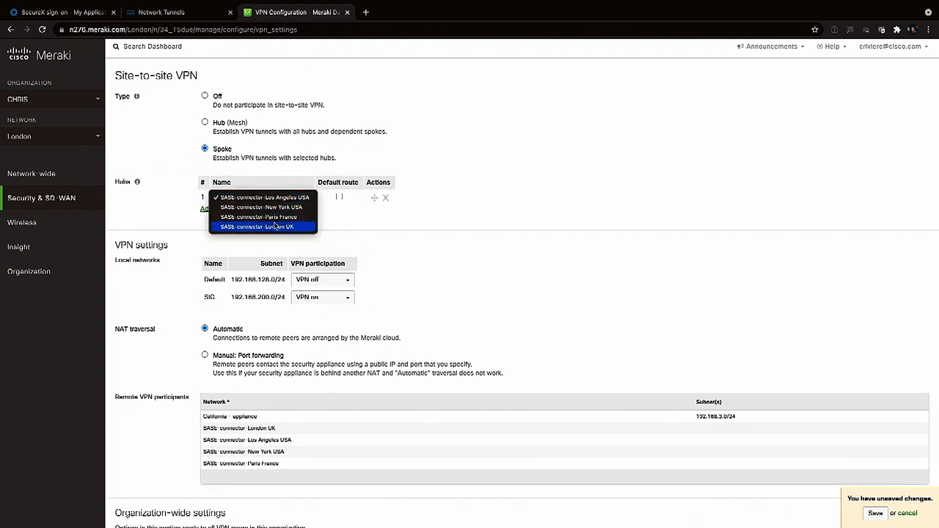
pyautogui.click(276, 226)
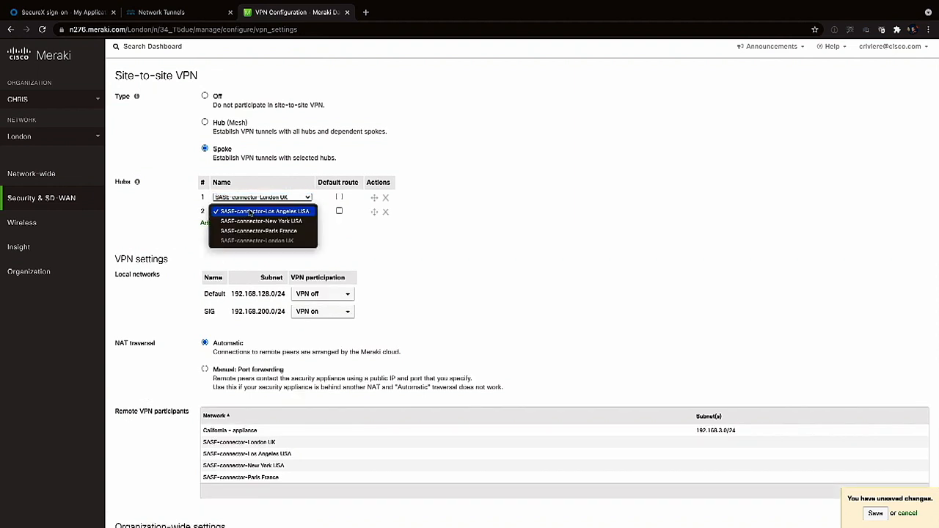
pyautogui.click(258, 232)
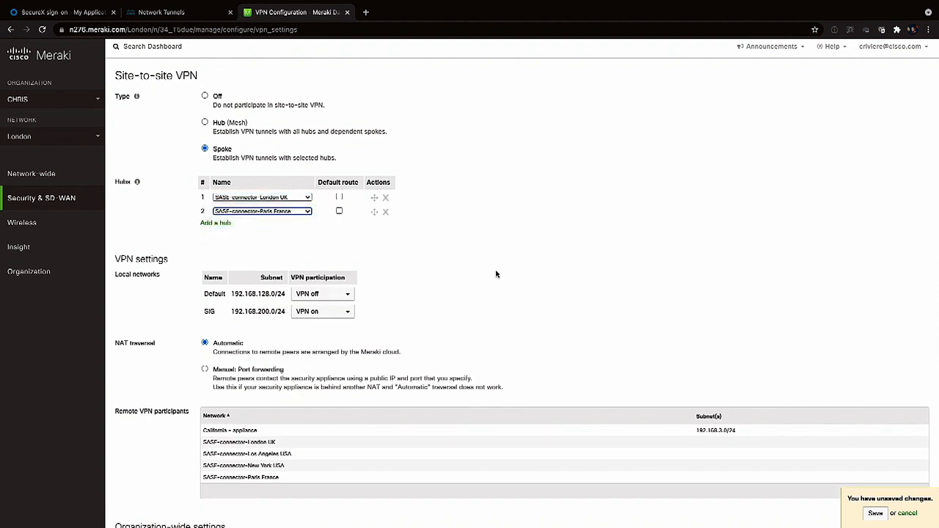
# - Save the VPN settings and switch to Umbrella's Network Tunnels overview
pyautogui.click(874, 513)
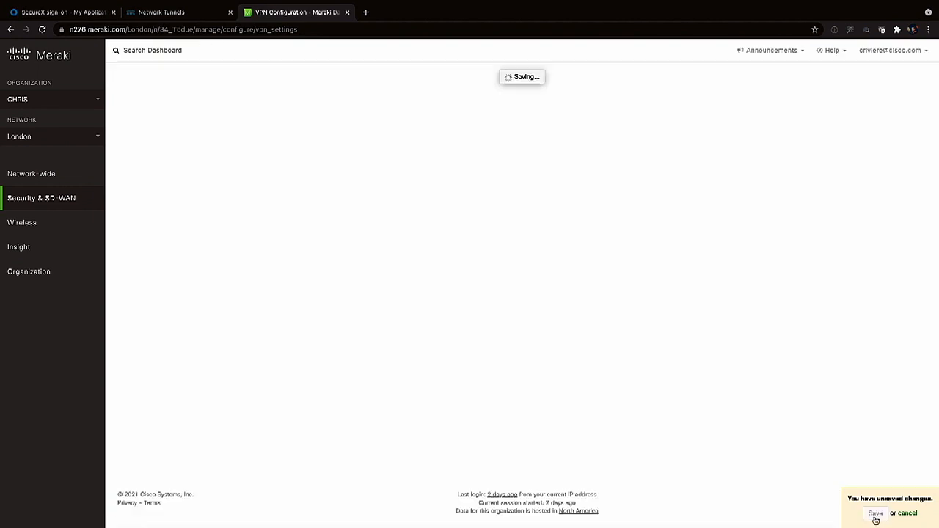
pyautogui.click(875, 513)
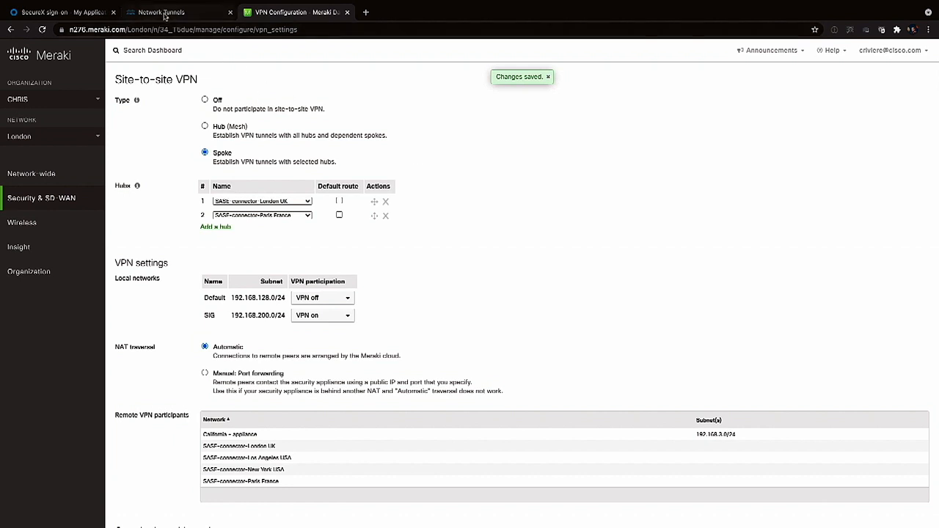
pyautogui.click(179, 12)
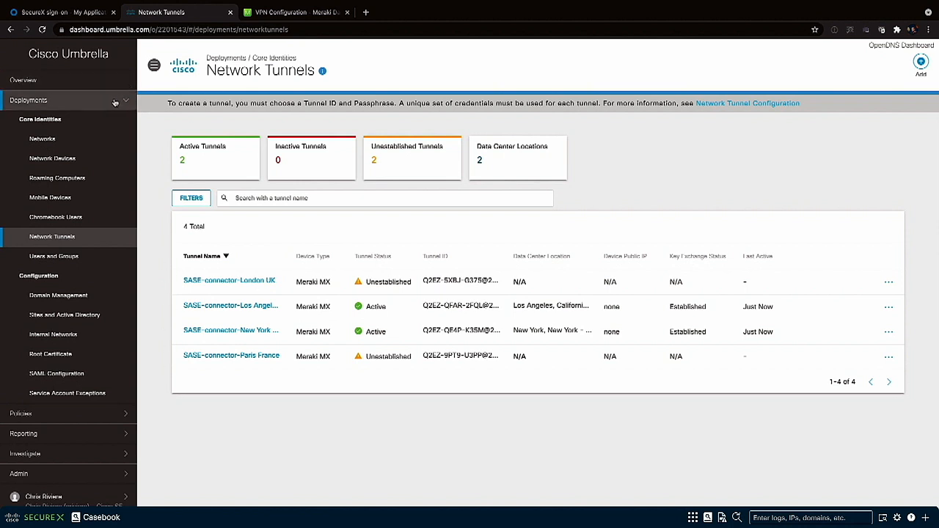
# - Check the Data Loss Prevention policy, then go to the Web Policy
pyautogui.click(20, 158)
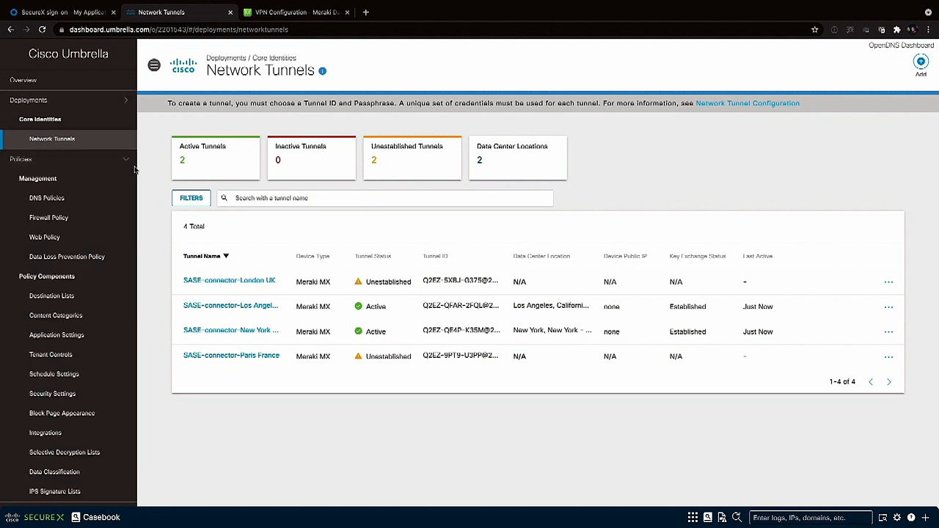
pyautogui.moveTo(67, 256)
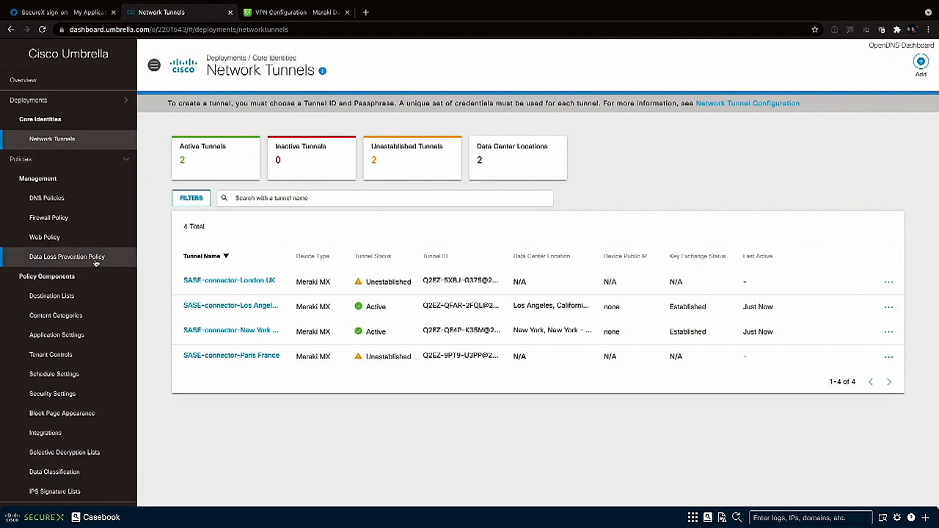
pyautogui.click(66, 257)
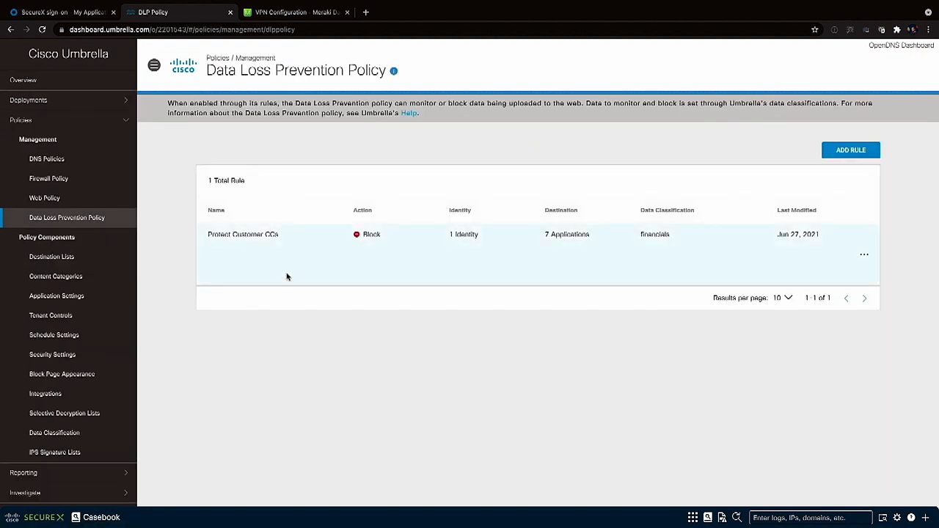
pyautogui.moveTo(288, 270)
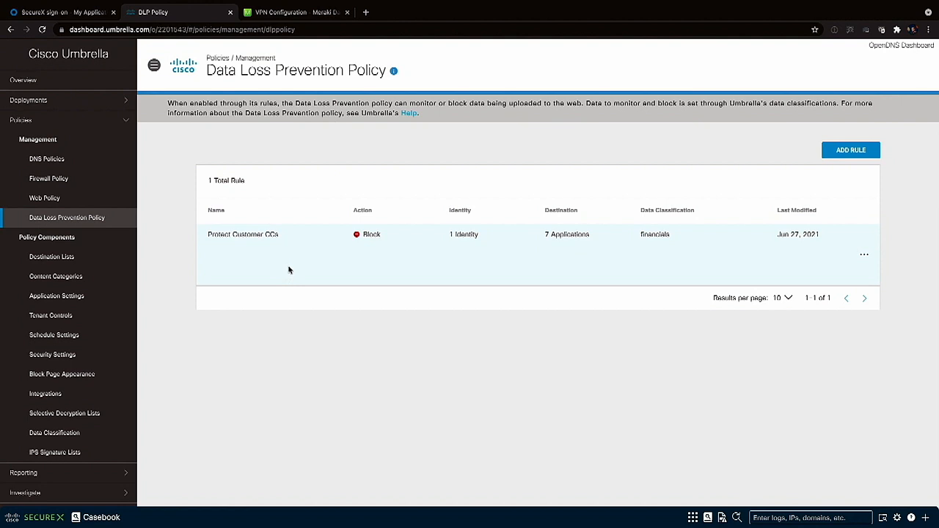
pyautogui.moveTo(478, 255)
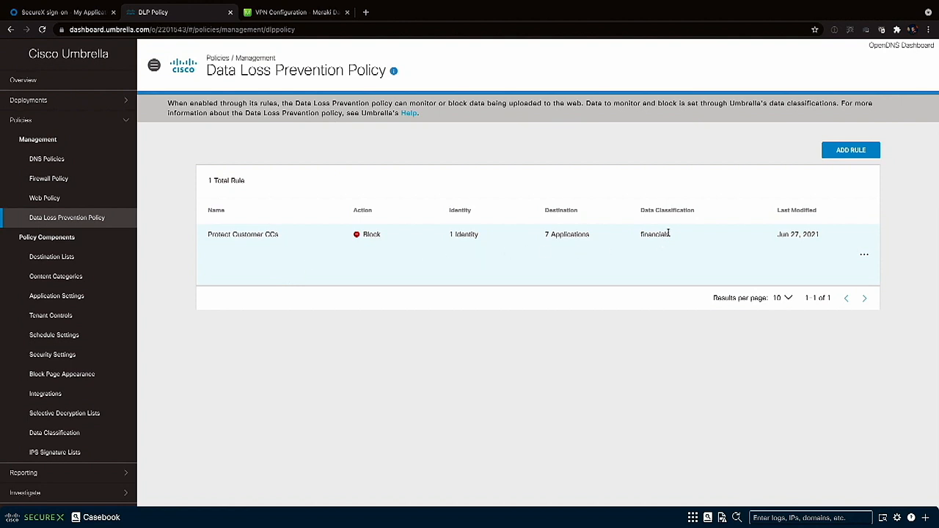
pyautogui.moveTo(663, 234)
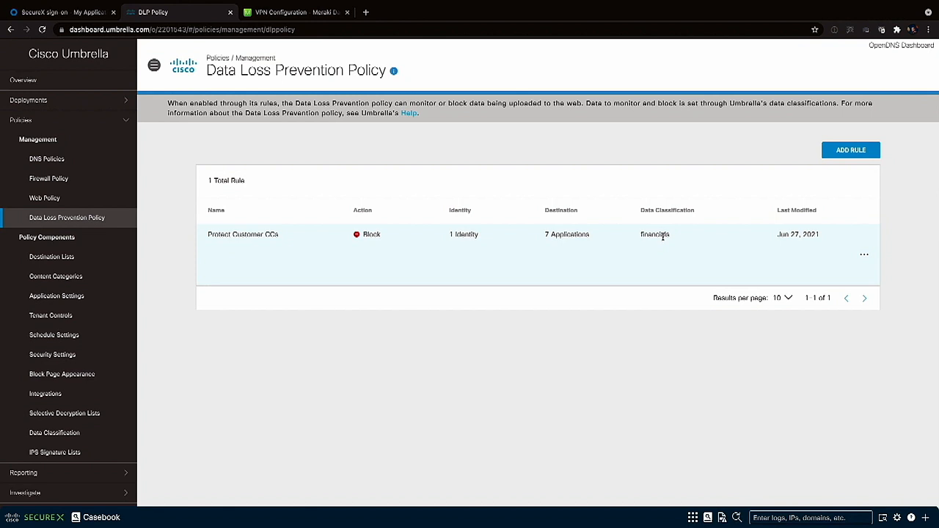
pyautogui.moveTo(628, 235)
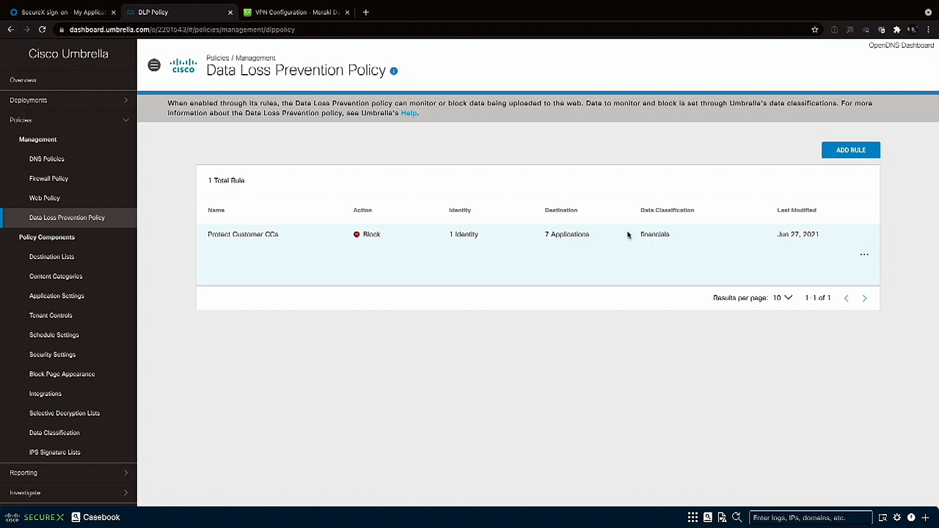
pyautogui.click(44, 198)
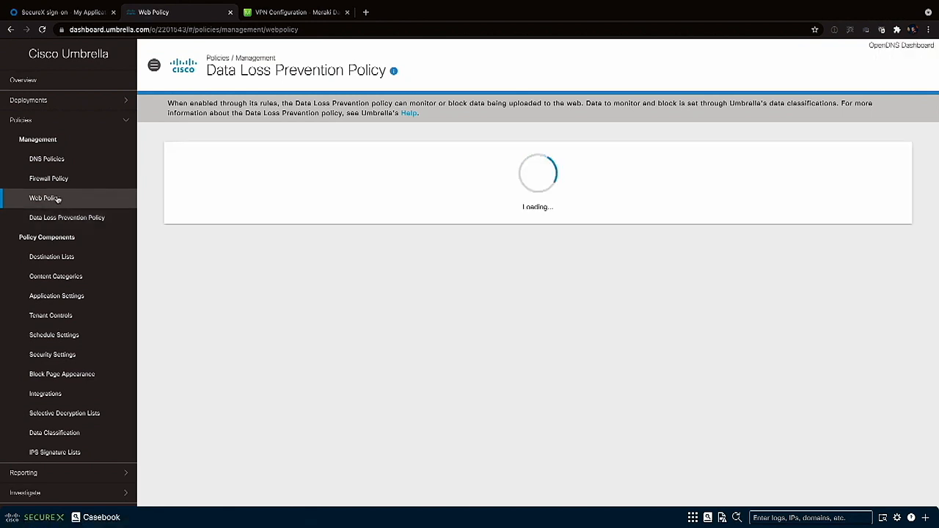
# - Expand the Knowledge Worker ruleset and review its identities listing the four SASE-connector tunnels
pyautogui.click(44, 198)
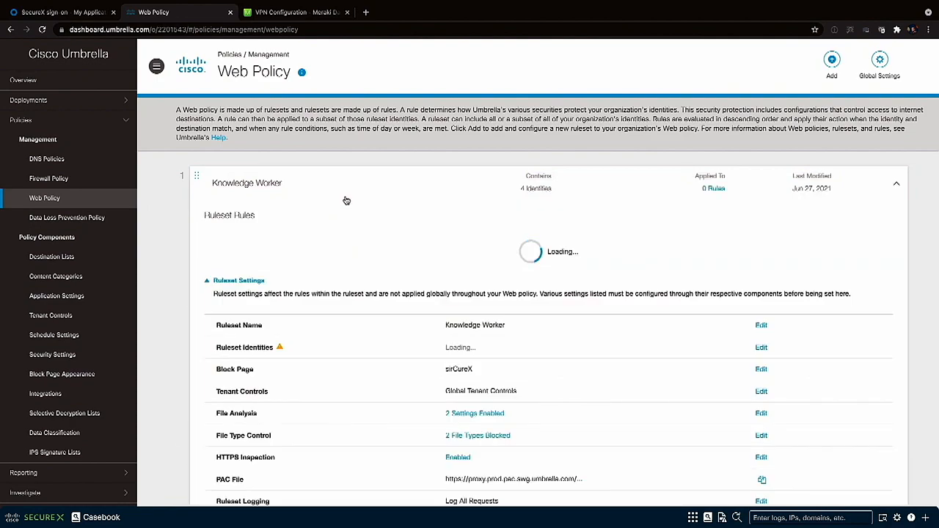
pyautogui.scroll(-3)
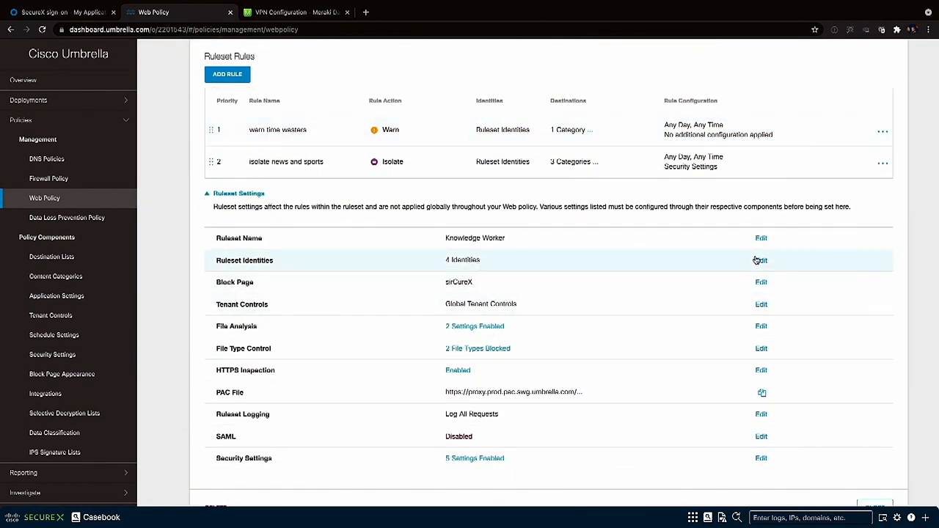
pyautogui.click(759, 260)
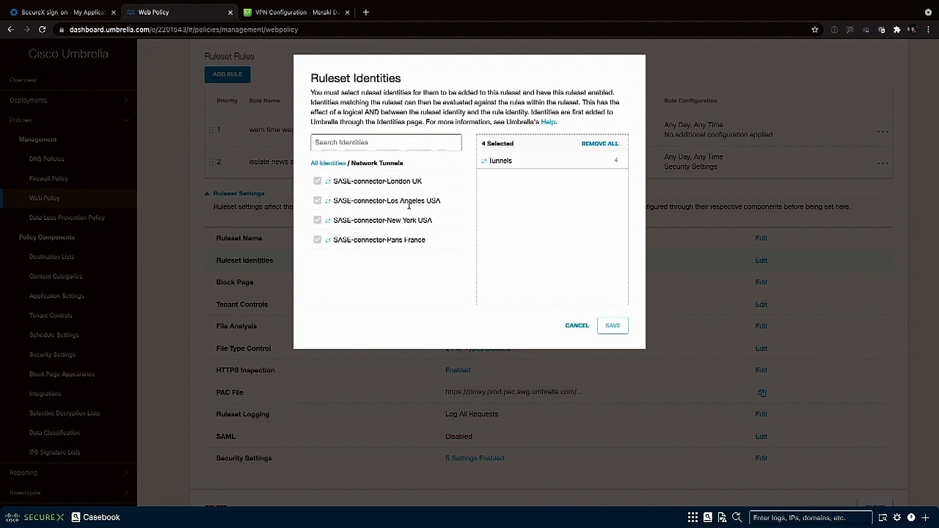
pyautogui.moveTo(424, 248)
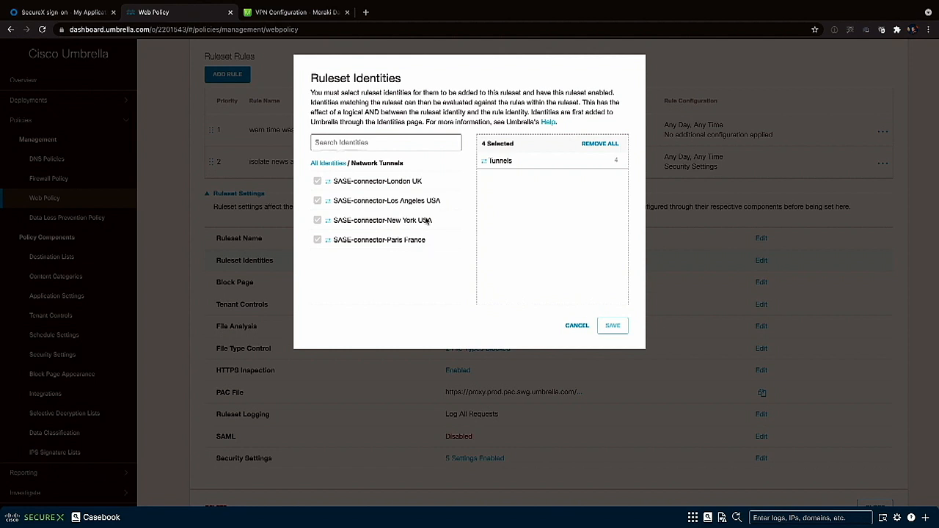
pyautogui.moveTo(575, 326)
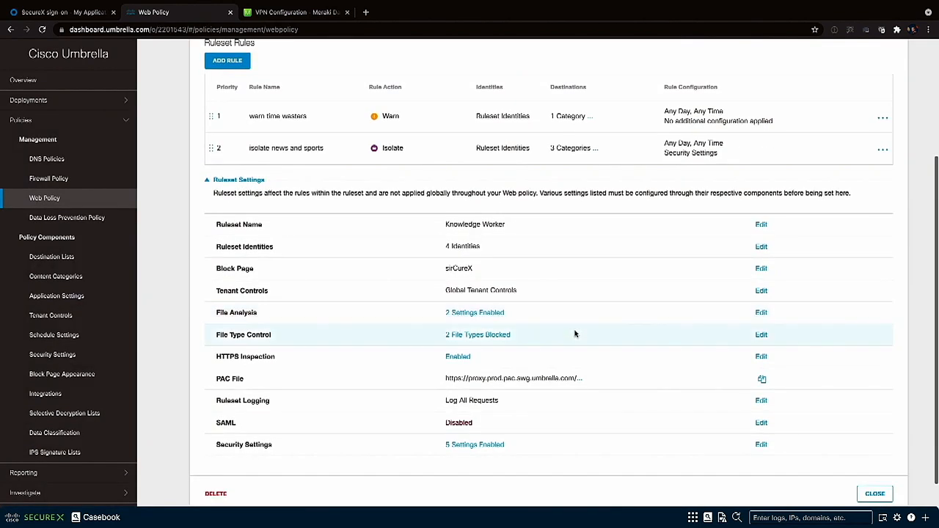
pyautogui.moveTo(618, 281)
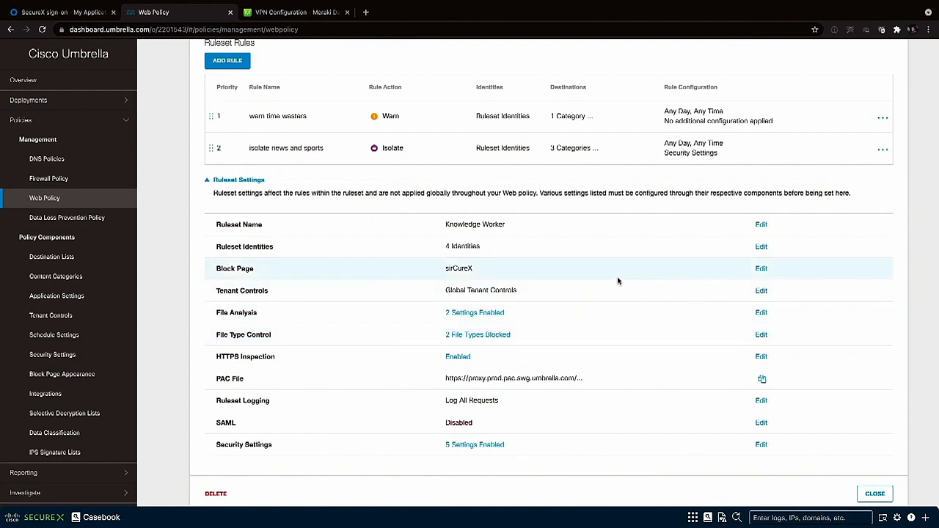
pyautogui.moveTo(754, 276)
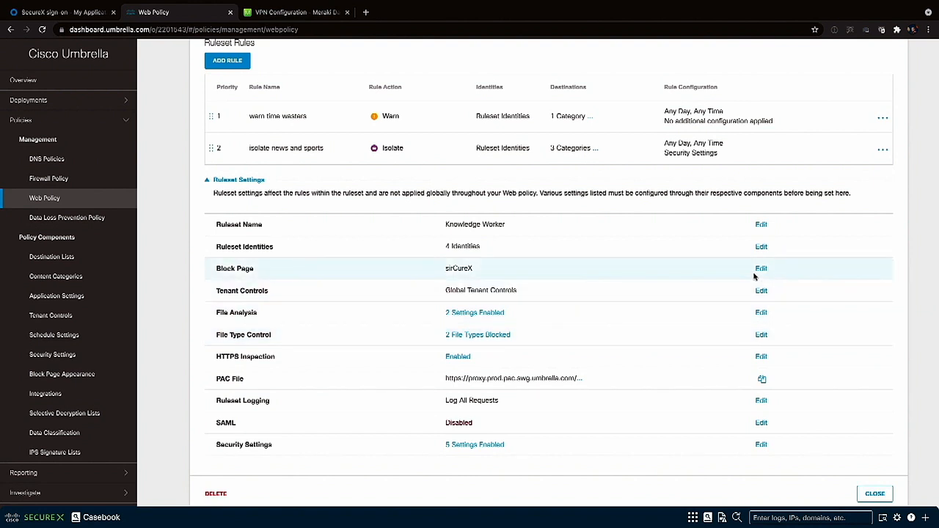
pyautogui.moveTo(718, 270)
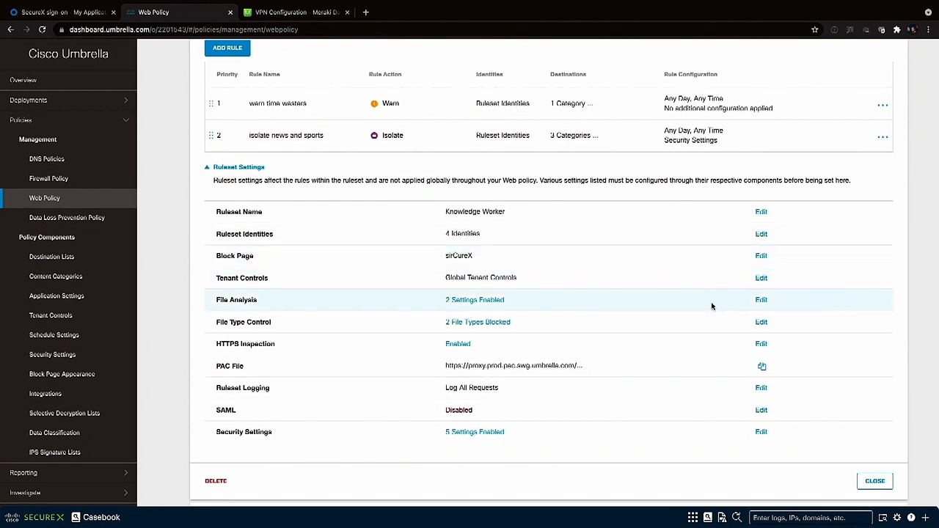
pyautogui.click(760, 299)
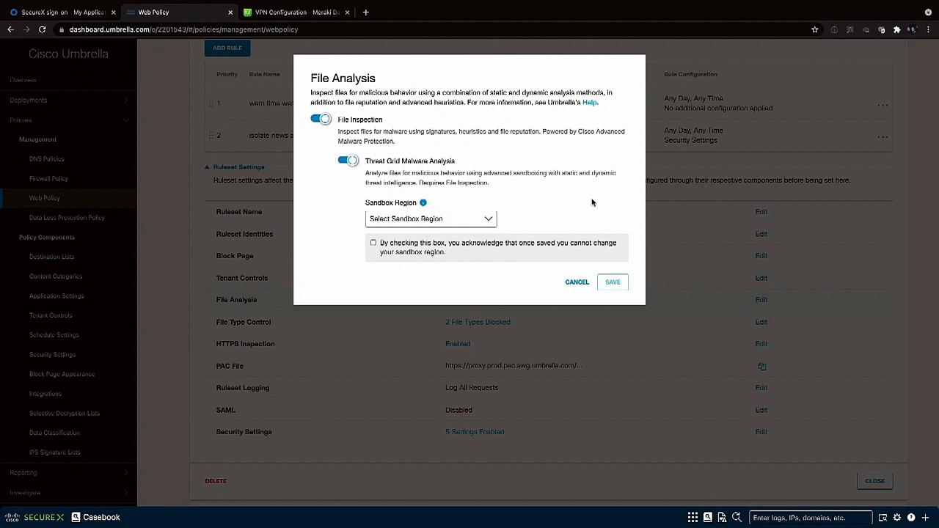
pyautogui.moveTo(576, 286)
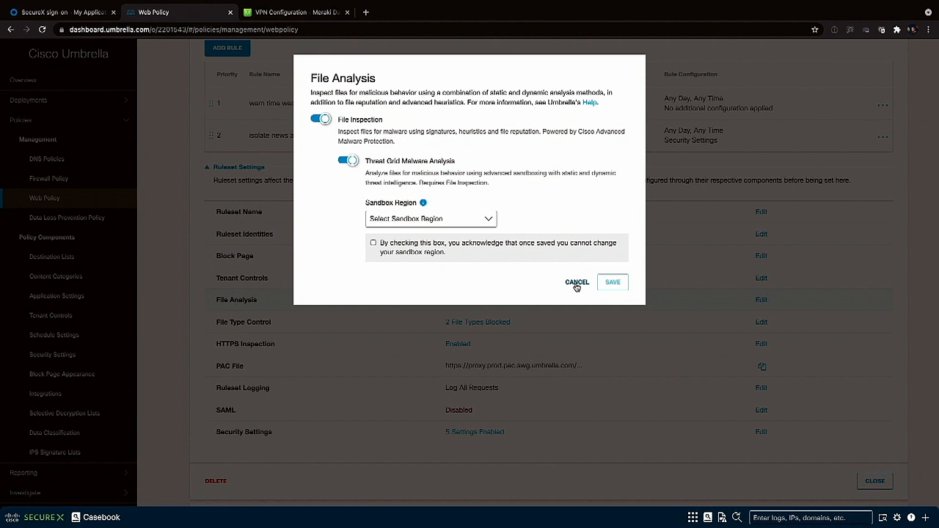
pyautogui.click(576, 282)
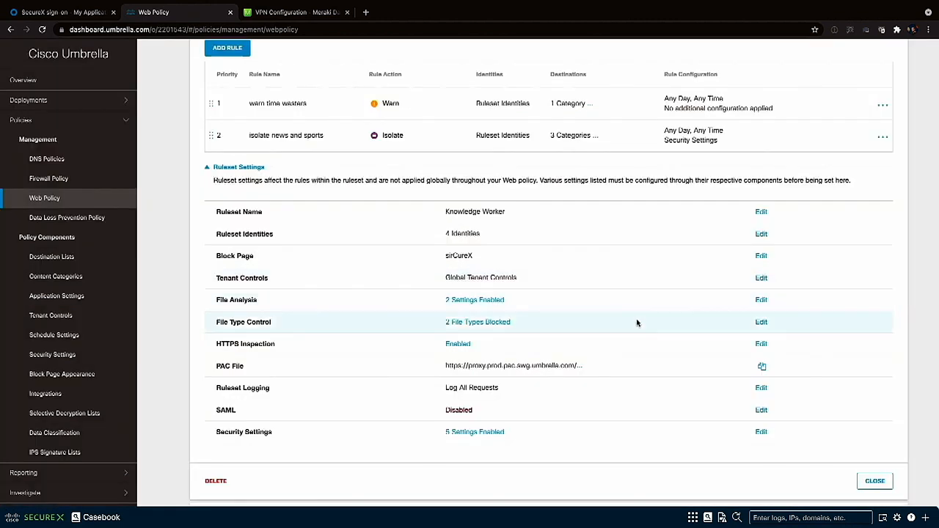
pyautogui.moveTo(761, 323)
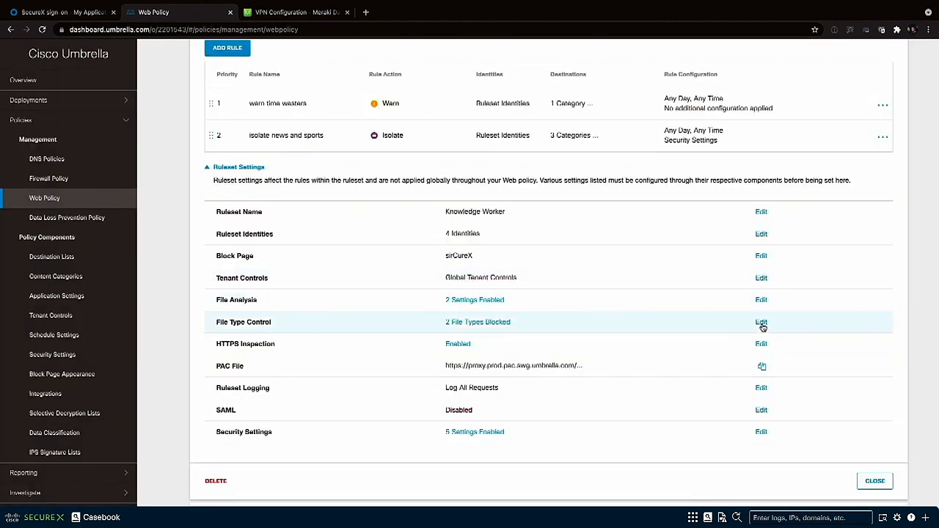
pyautogui.click(760, 322)
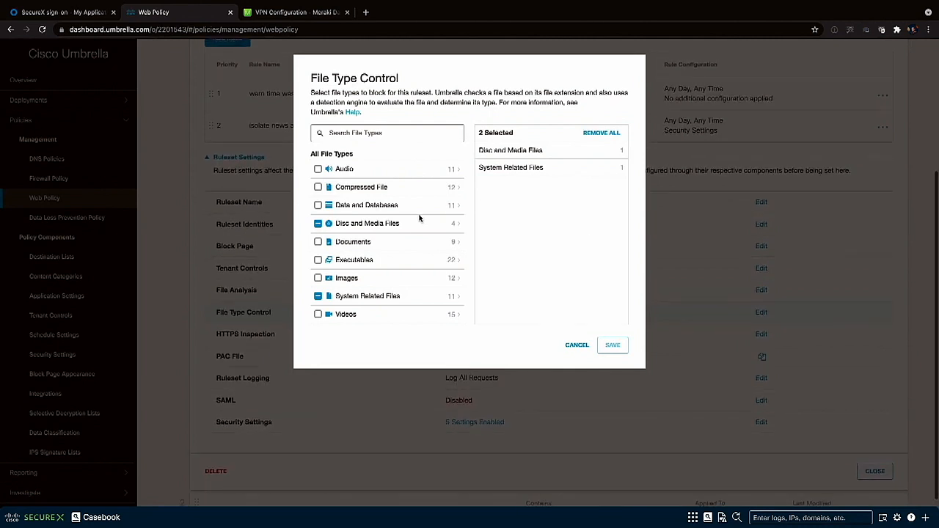
pyautogui.click(366, 223)
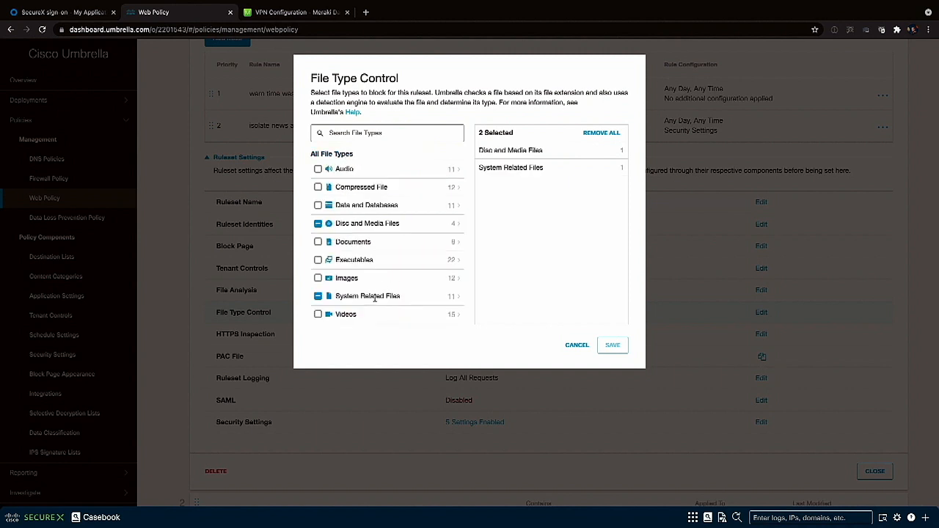
pyautogui.click(367, 296)
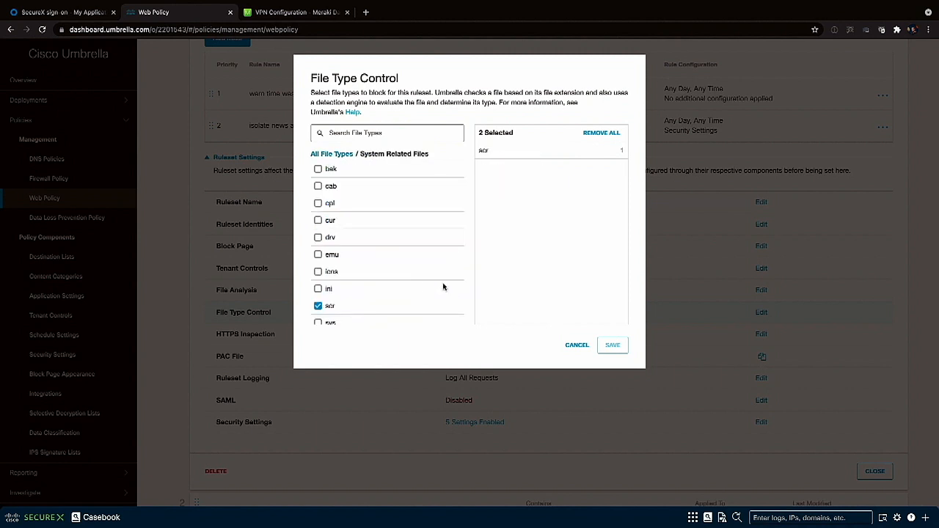
pyautogui.scroll(-3)
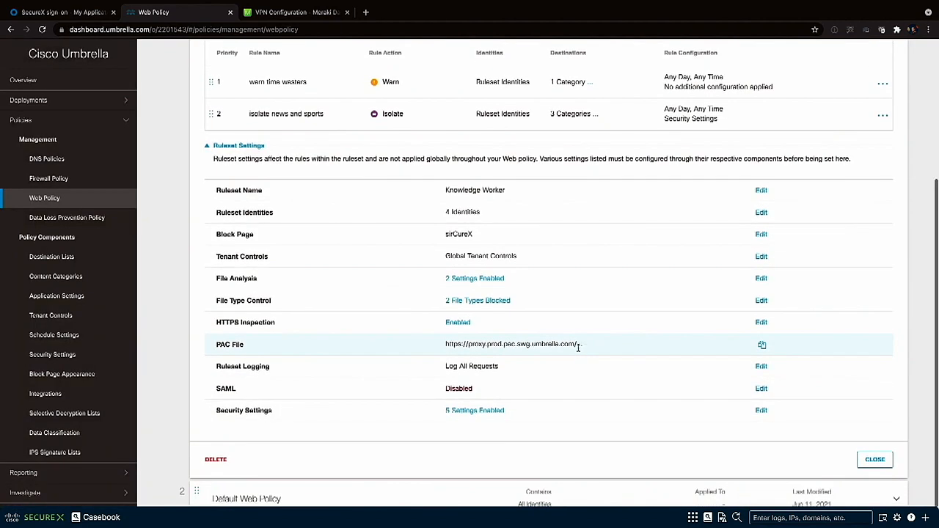
pyautogui.moveTo(728, 329)
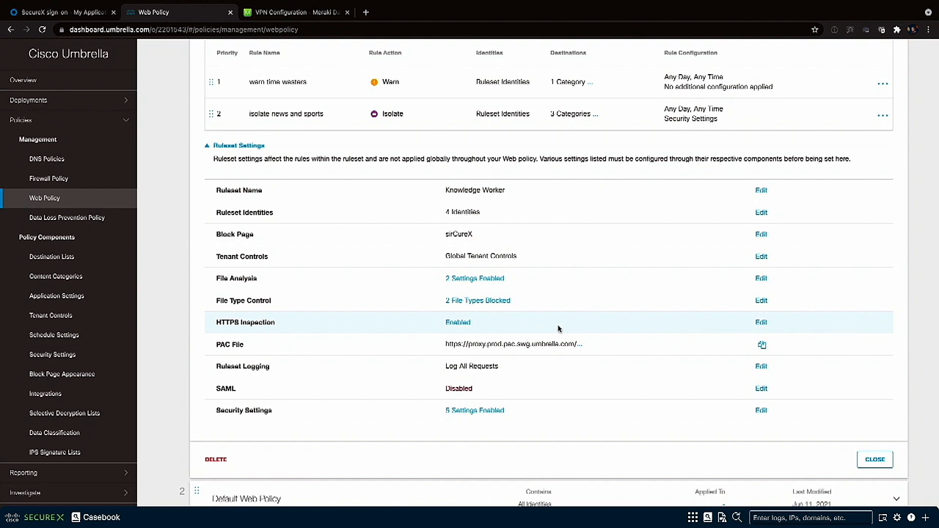
pyautogui.moveTo(679, 326)
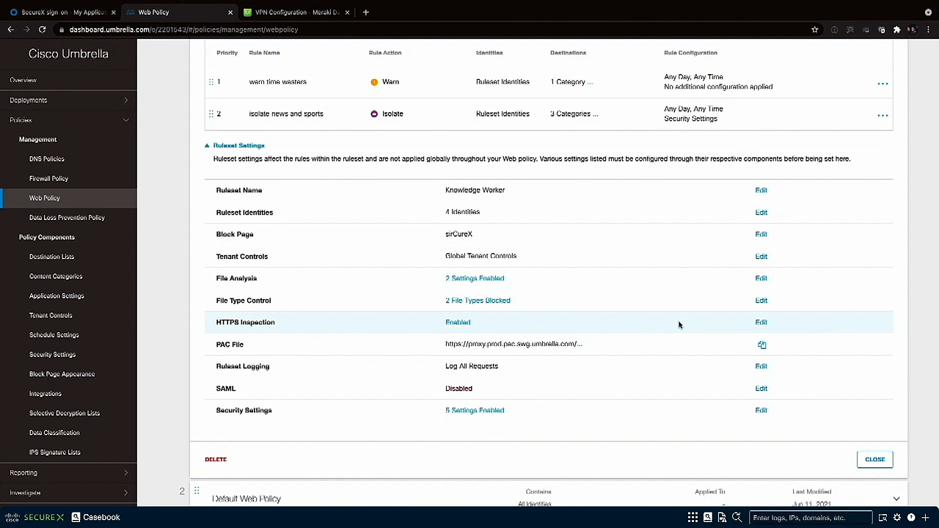
pyautogui.moveTo(694, 327)
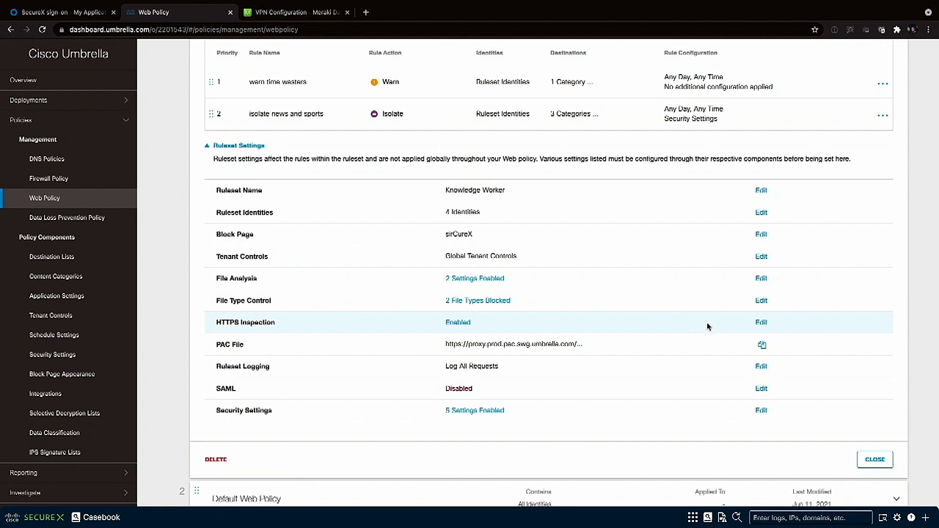
# - Review the ruleset's Security Settings with Malware, C&C, Phishing and Harmful Domains blocked
pyautogui.click(760, 411)
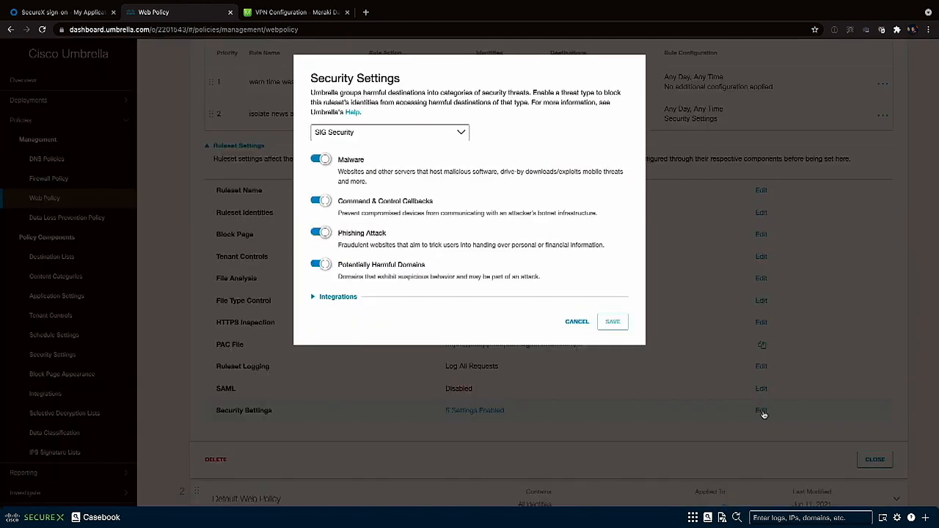
pyautogui.moveTo(531, 181)
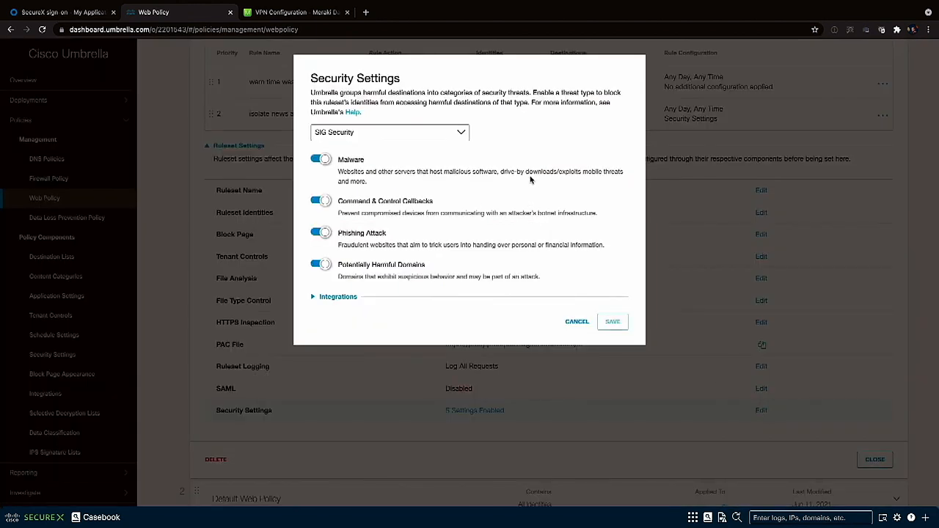
pyautogui.moveTo(449, 182)
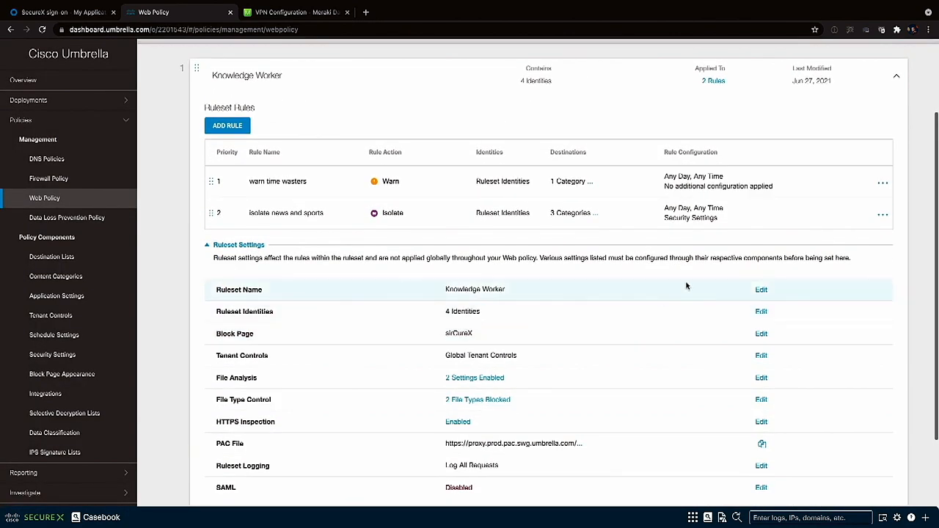
pyautogui.moveTo(628, 128)
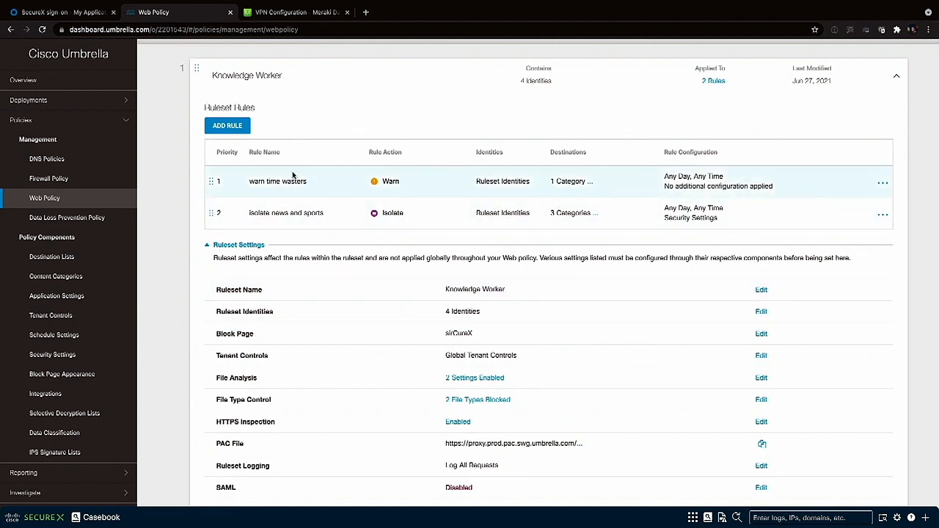
pyautogui.moveTo(314, 186)
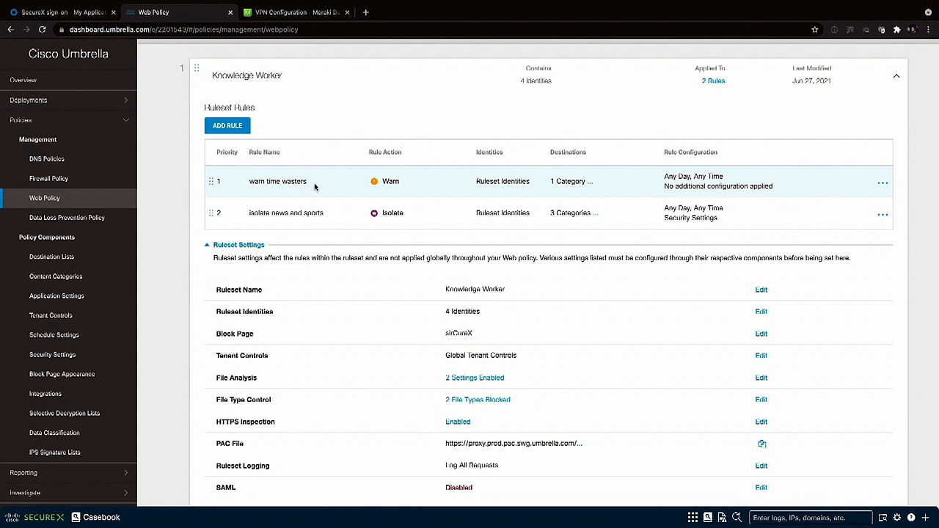
pyautogui.moveTo(393, 184)
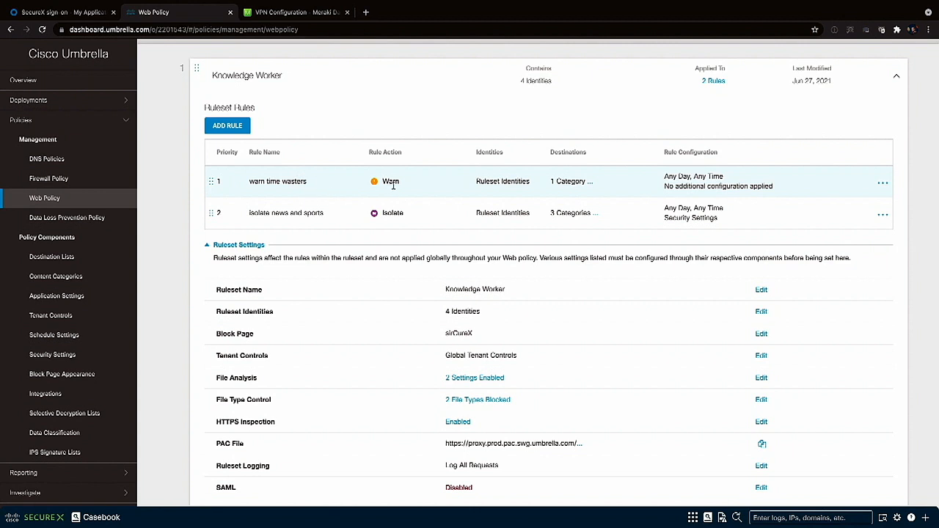
pyautogui.moveTo(399, 186)
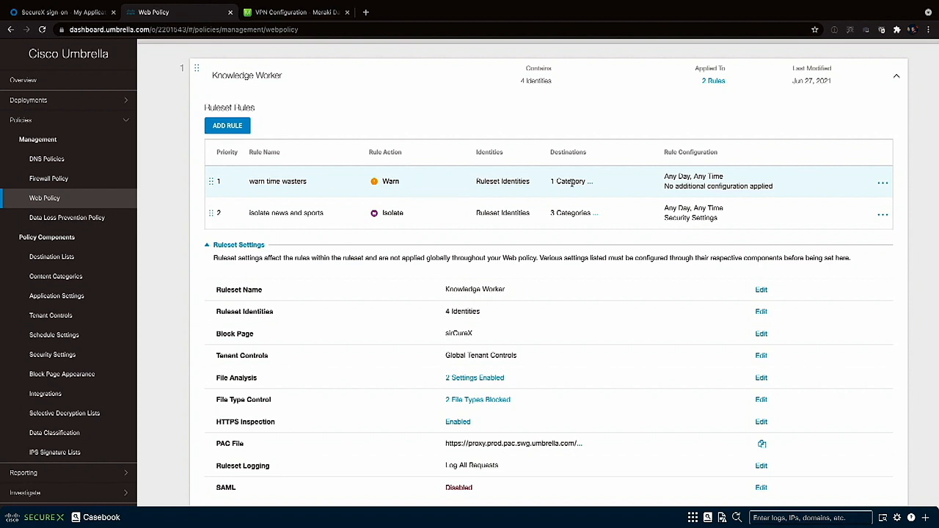
pyautogui.moveTo(569, 182)
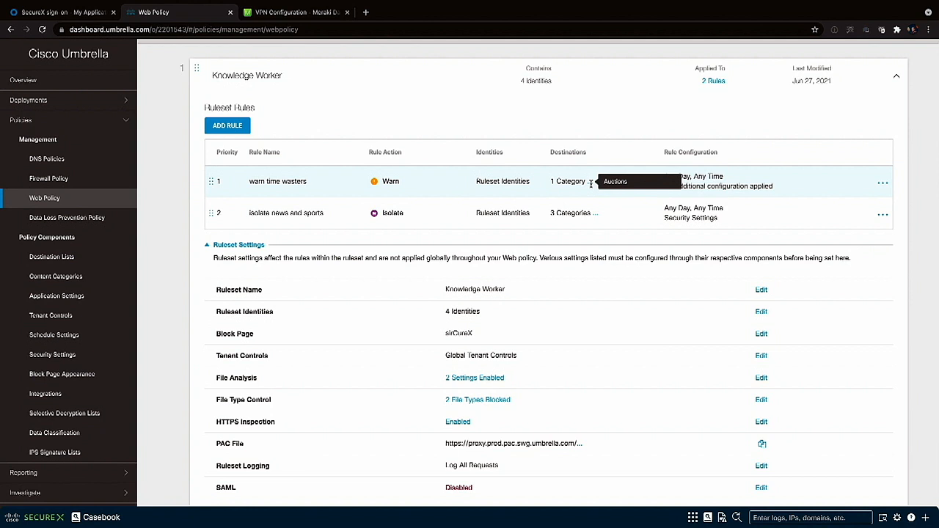
pyautogui.moveTo(590, 182)
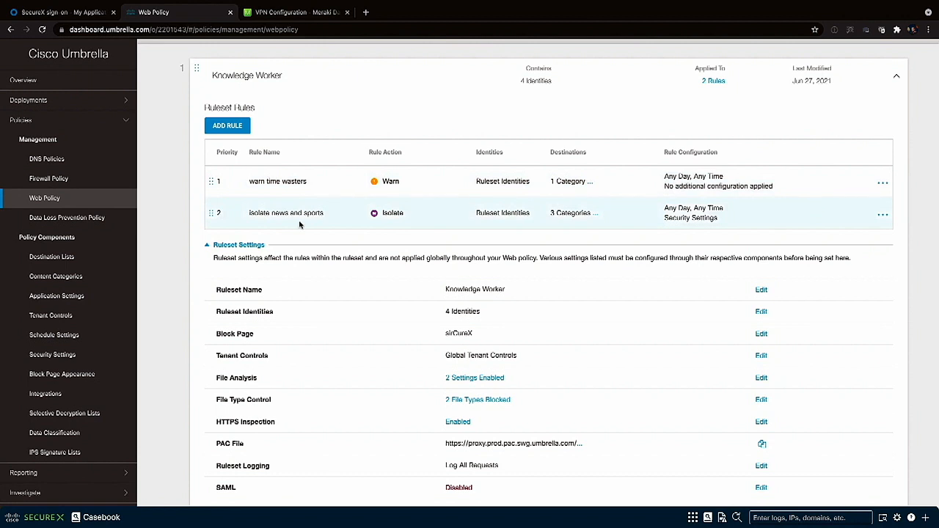
pyautogui.moveTo(319, 223)
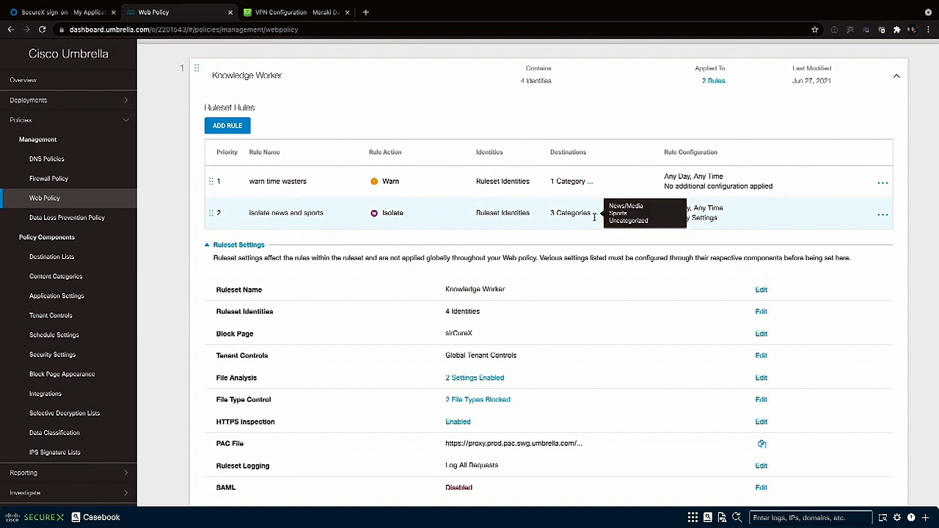
pyautogui.moveTo(590, 233)
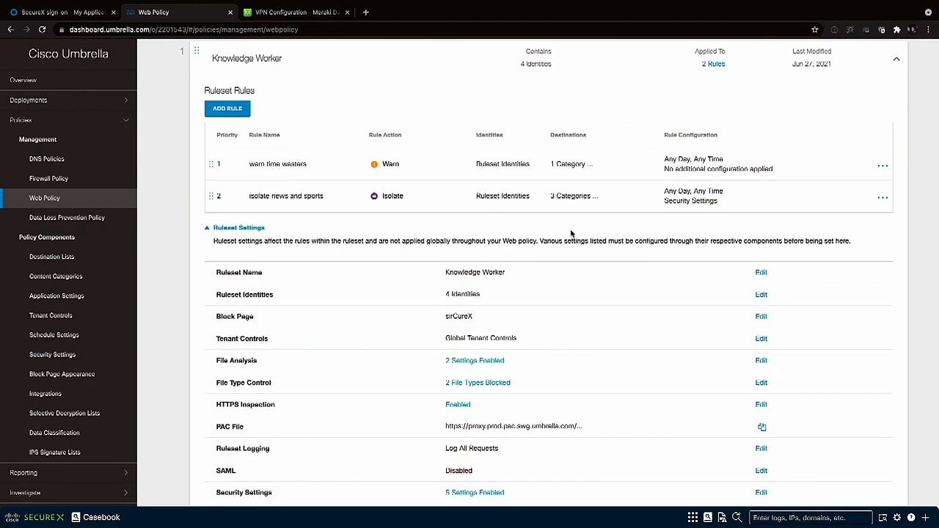
pyautogui.moveTo(72, 100)
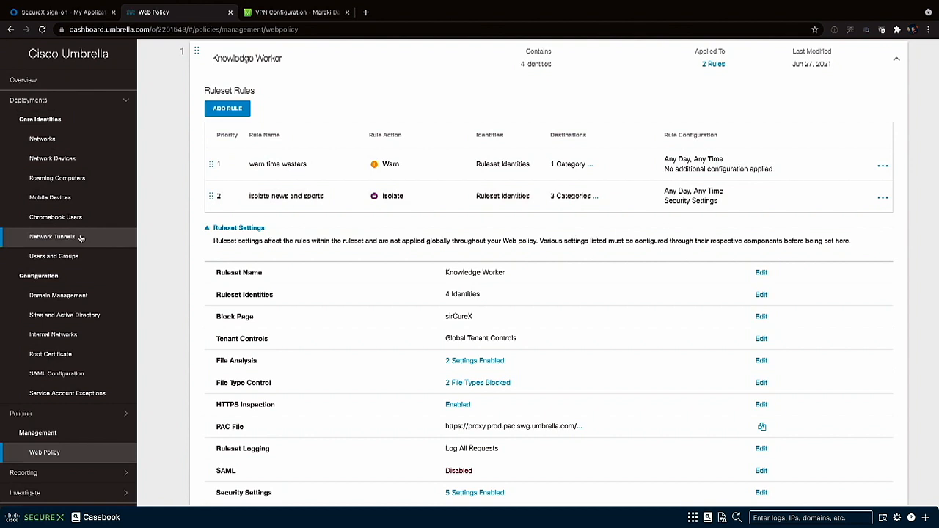
# - Confirm the four tunnels London, Los Angeles, New York and Paris are active and established
pyautogui.click(52, 237)
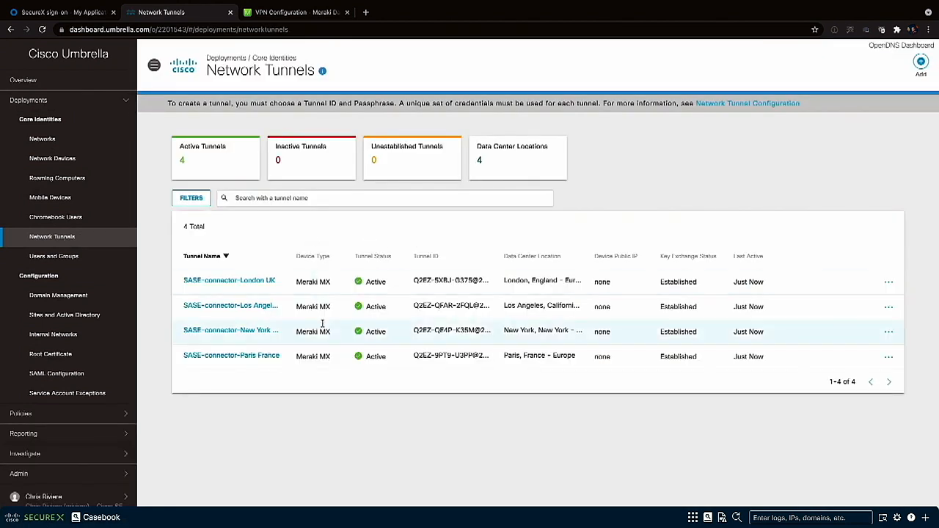
pyautogui.moveTo(355, 349)
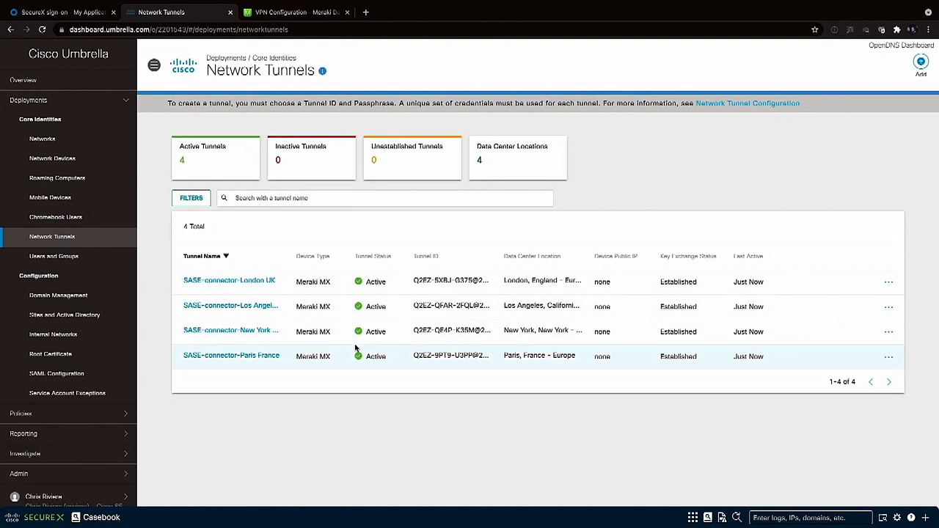
pyautogui.moveTo(455, 237)
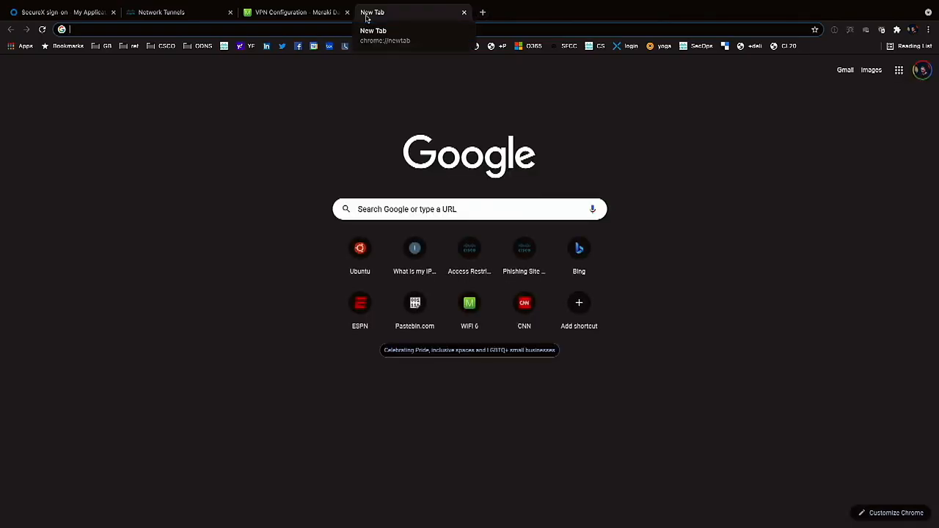
pyautogui.write('ifconfig.co')
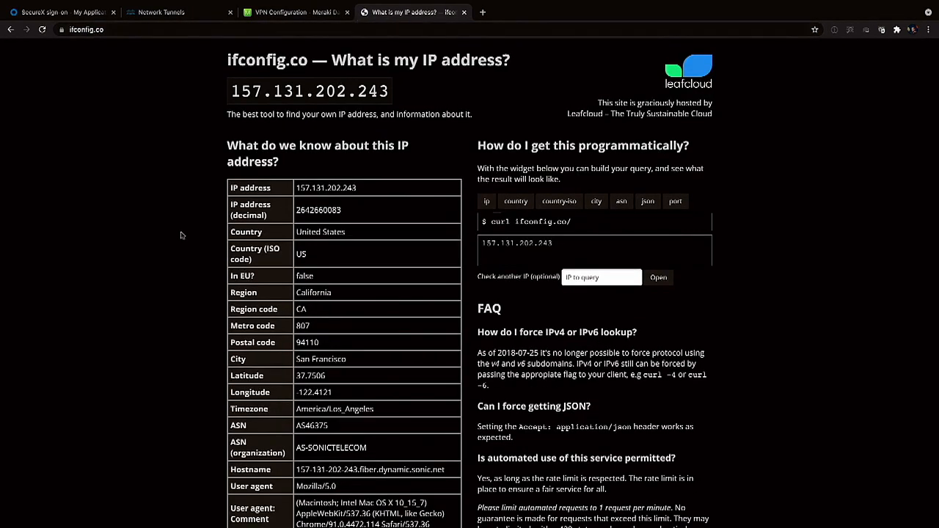
pyautogui.scroll(-3)
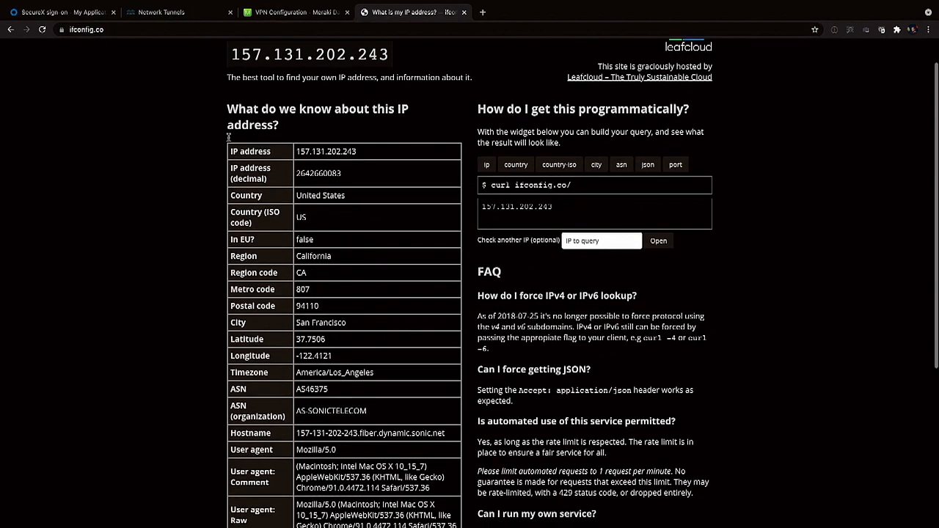
pyautogui.scroll(-3)
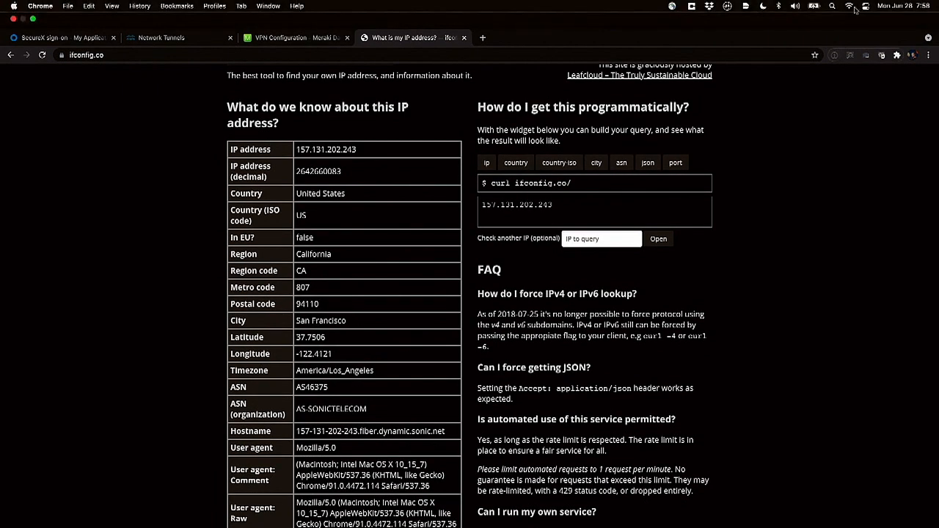
pyautogui.click(848, 5)
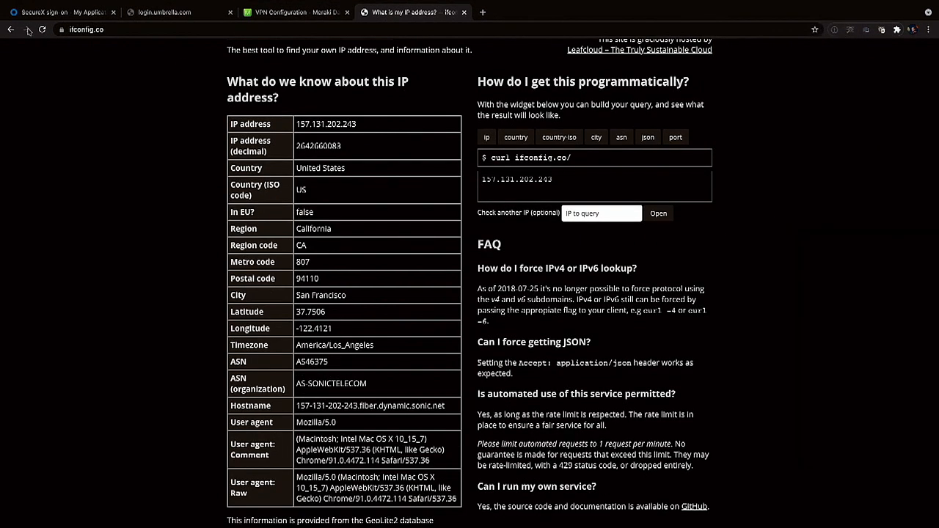
pyautogui.click(41, 29)
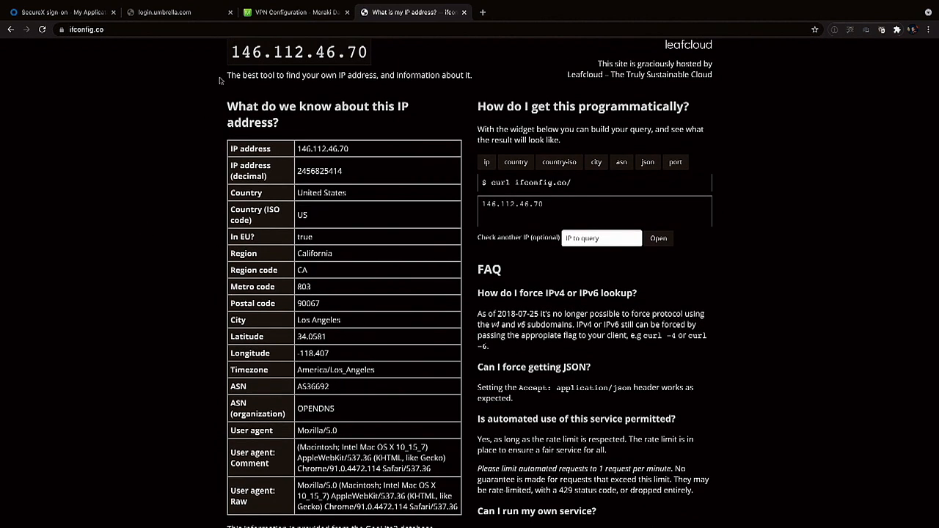
pyautogui.scroll(-3)
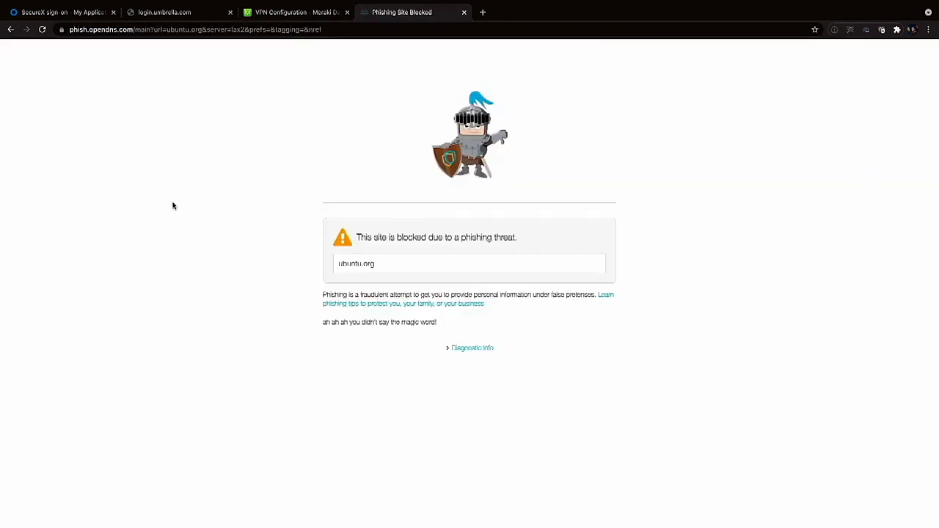
# - Replace the blocked ubuntu.org address with ubuntu.com, which loads normally
pyautogui.click(194, 29)
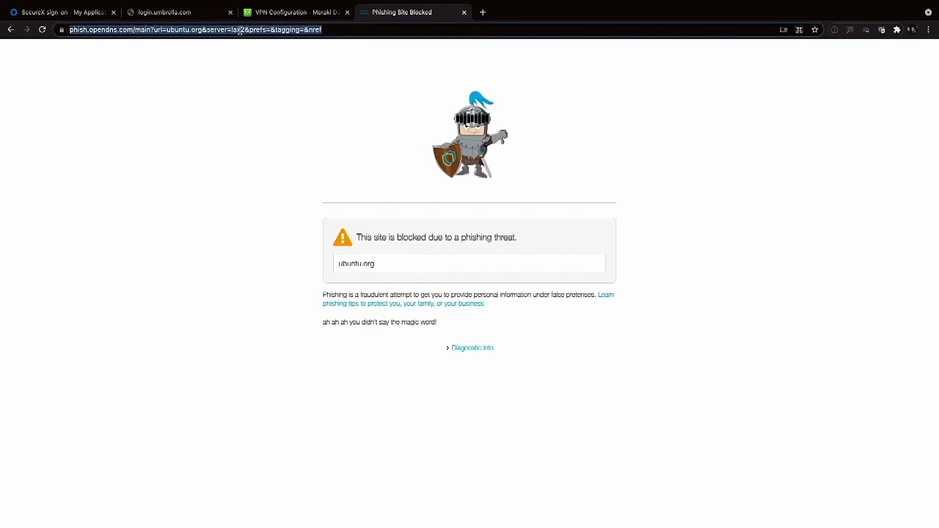
pyautogui.write('ubuntu.com')
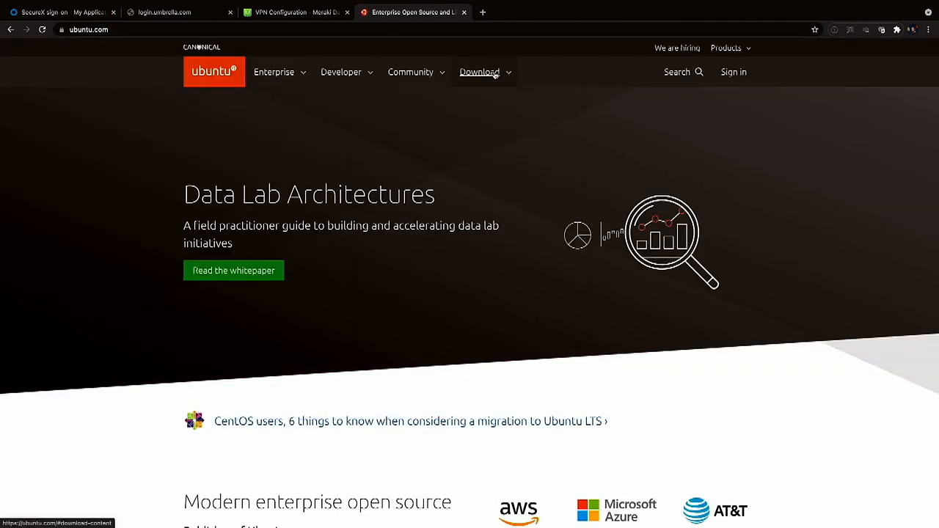
# - Start the Ubuntu Desktop 20.04 LTS download and hit the File Type block page, then select its address
pyautogui.click(478, 70)
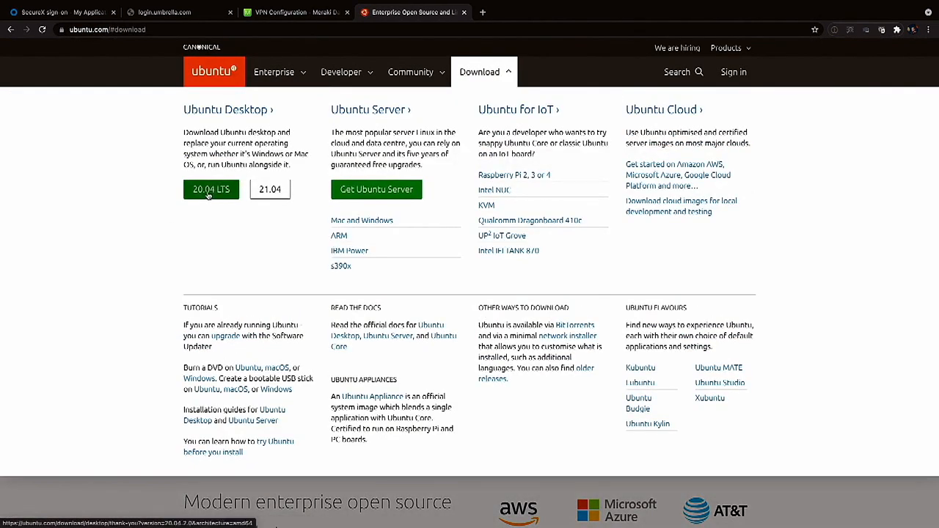
pyautogui.click(212, 190)
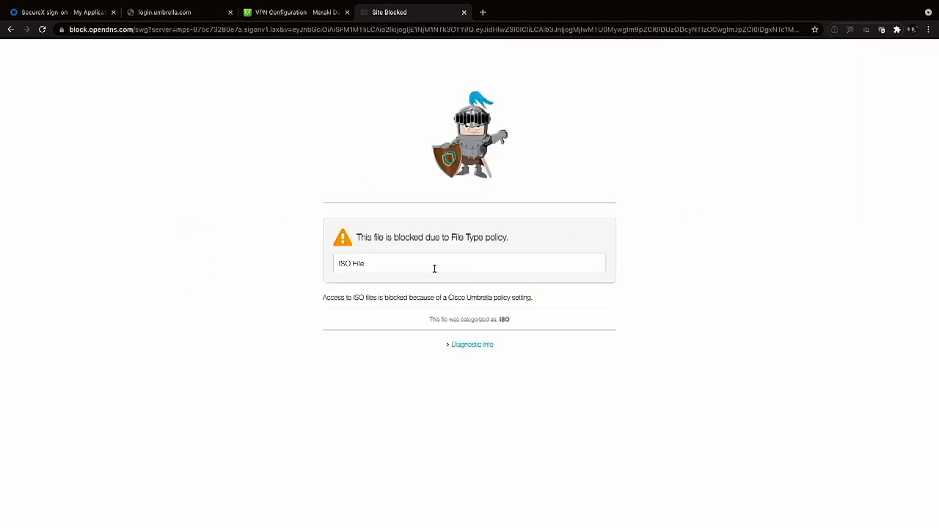
pyautogui.moveTo(385, 271)
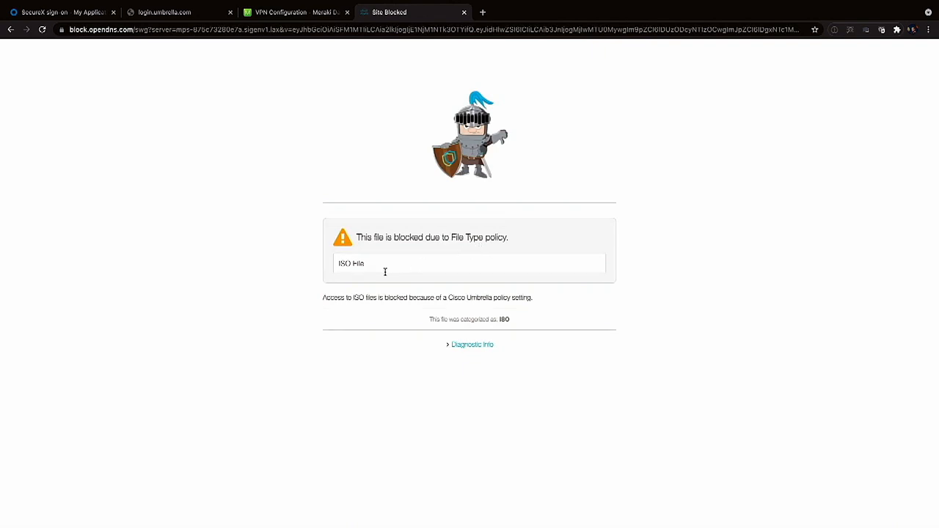
pyautogui.moveTo(499, 174)
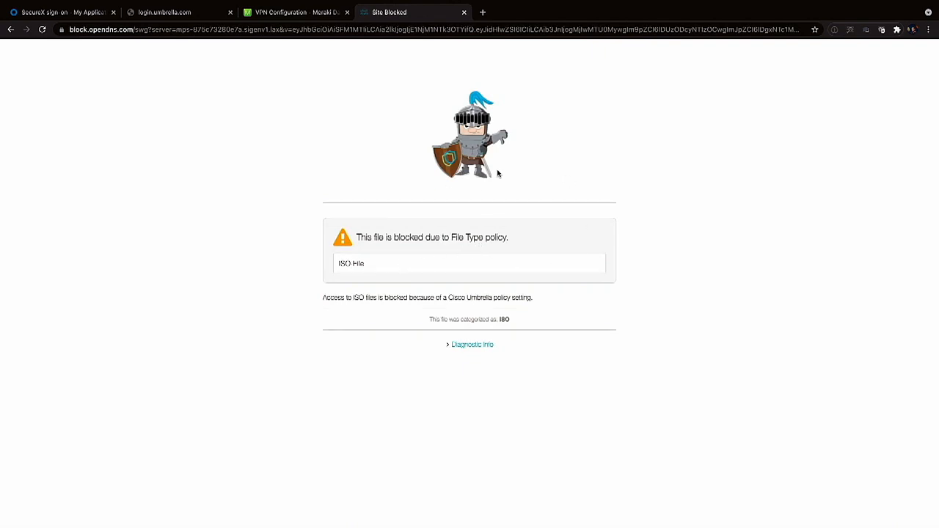
pyautogui.moveTo(499, 216)
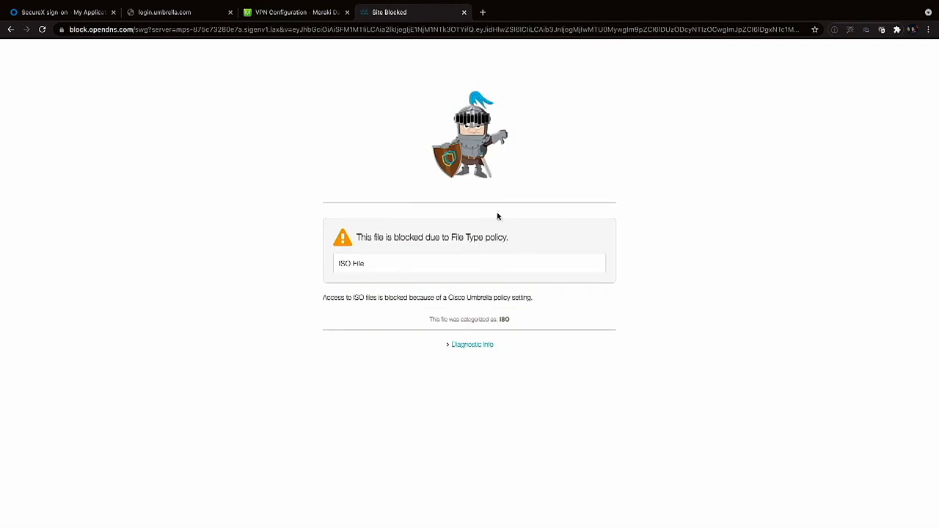
pyautogui.moveTo(485, 182)
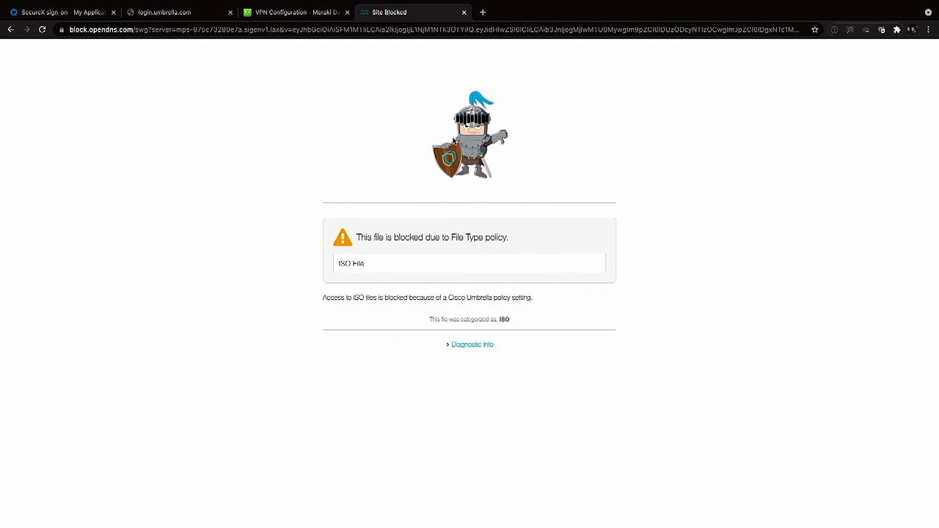
pyautogui.click(384, 29)
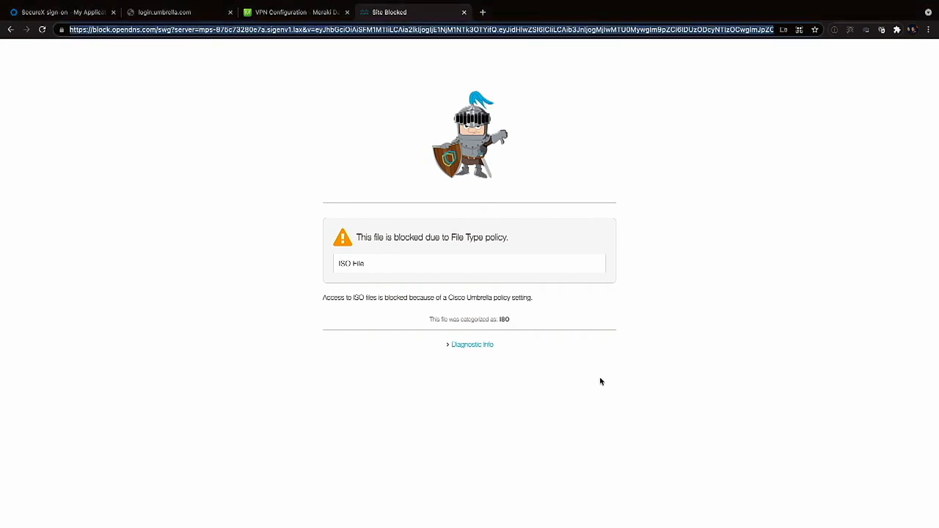
# - On pastebin.com submit the card-number paste titled 'secretl' and hit Umbrella's DLP block page
pyautogui.write('pastebin.com')
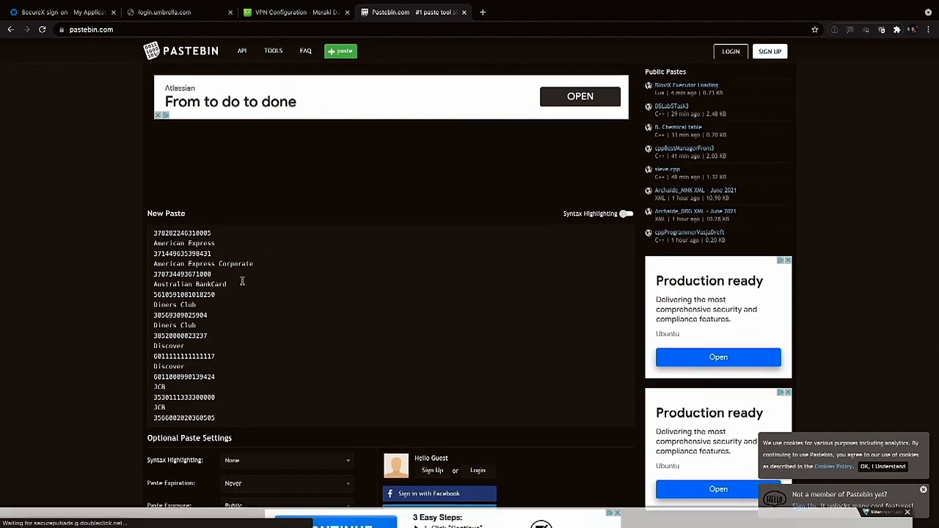
pyautogui.scroll(-3)
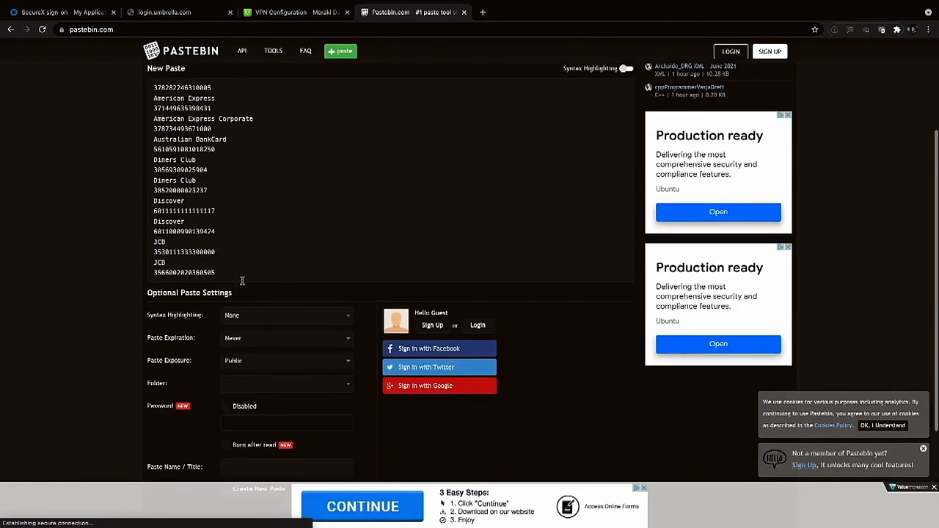
pyautogui.scroll(-3)
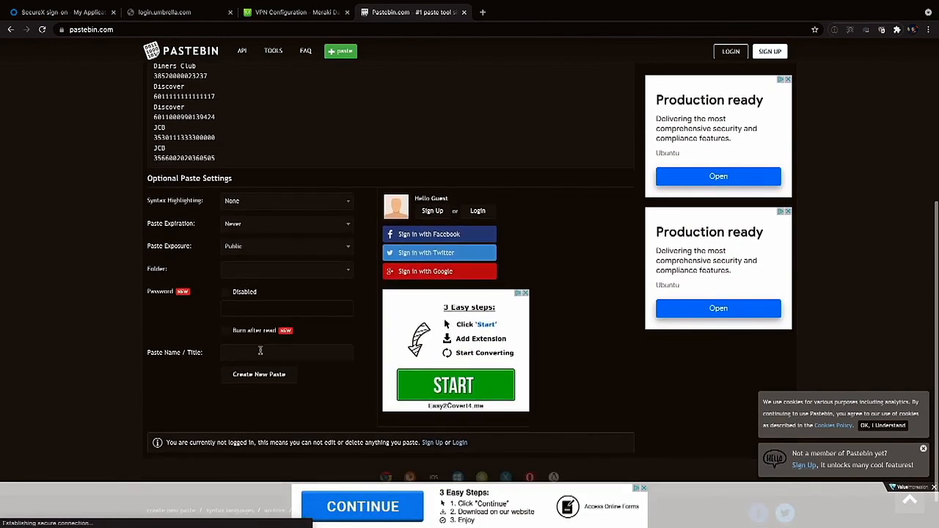
pyautogui.write('secretl')
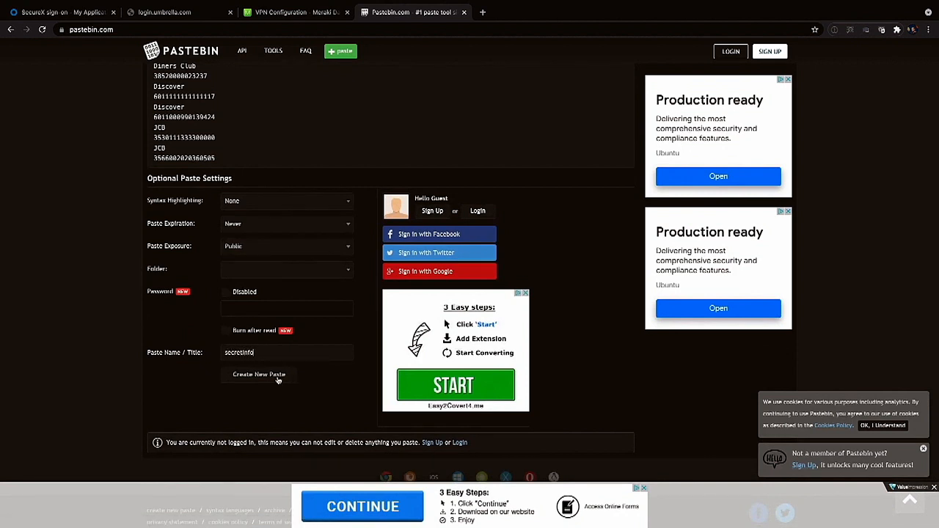
pyautogui.click(258, 374)
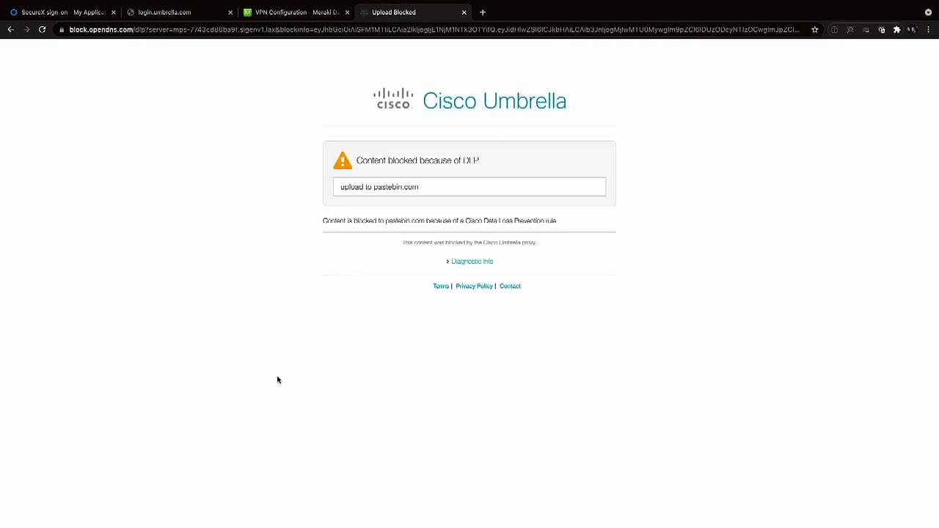
pyautogui.moveTo(292, 126)
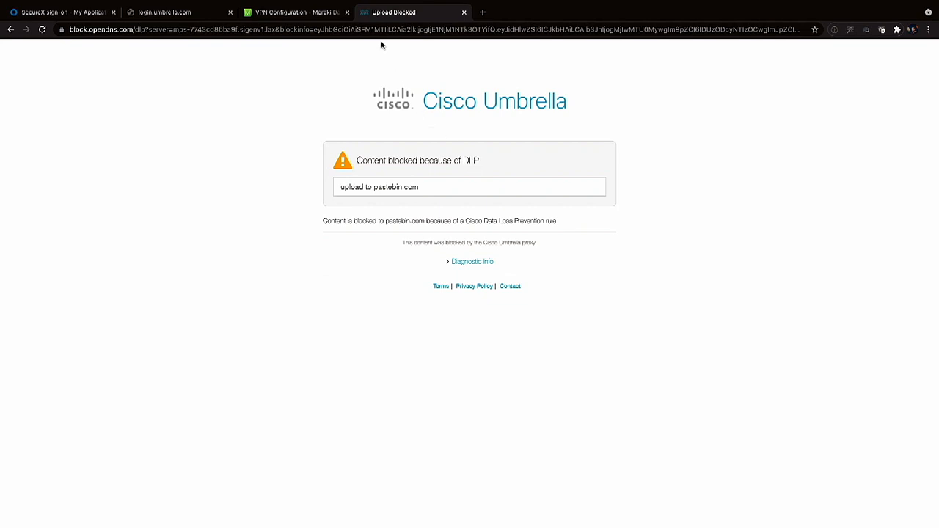
# - Navigate from the block page to bbc.com via the BBC - Homepage suggestion
pyautogui.click(381, 29)
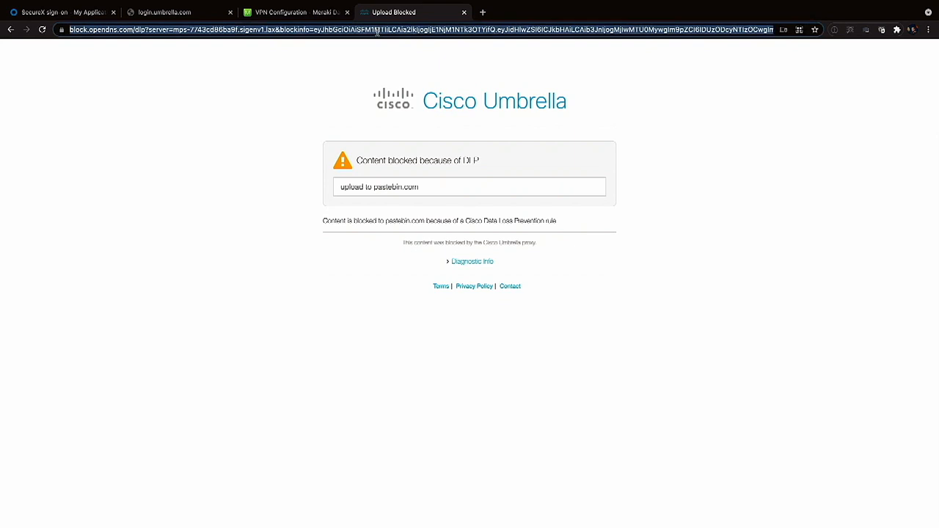
pyautogui.write('bbc.com')
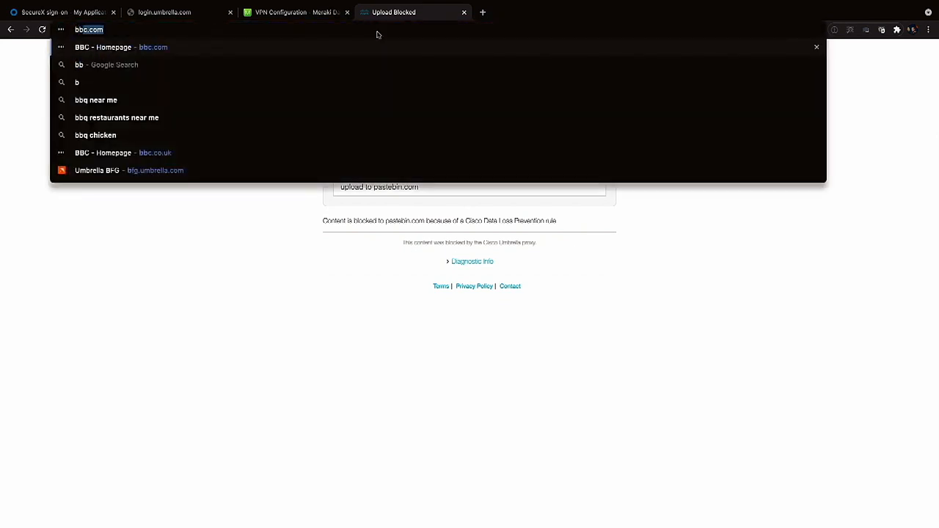
pyautogui.click(120, 47)
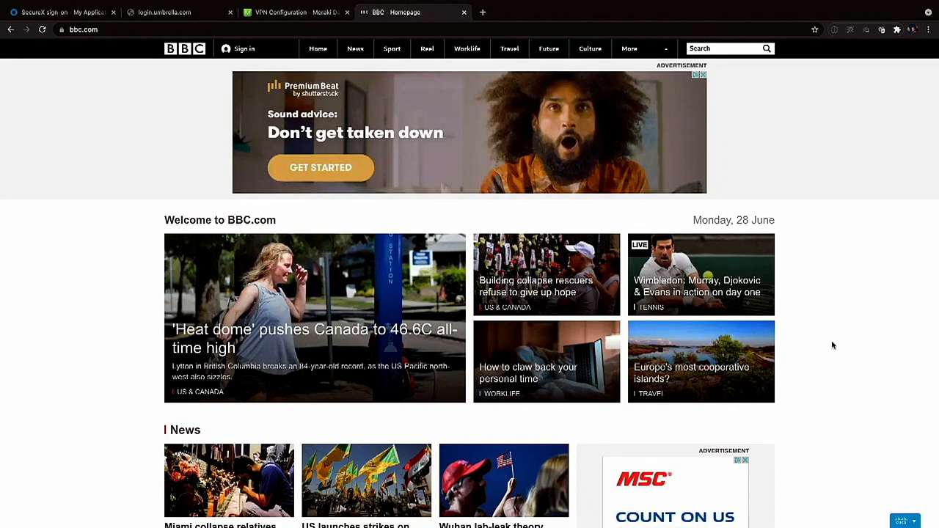
pyautogui.moveTo(806, 320)
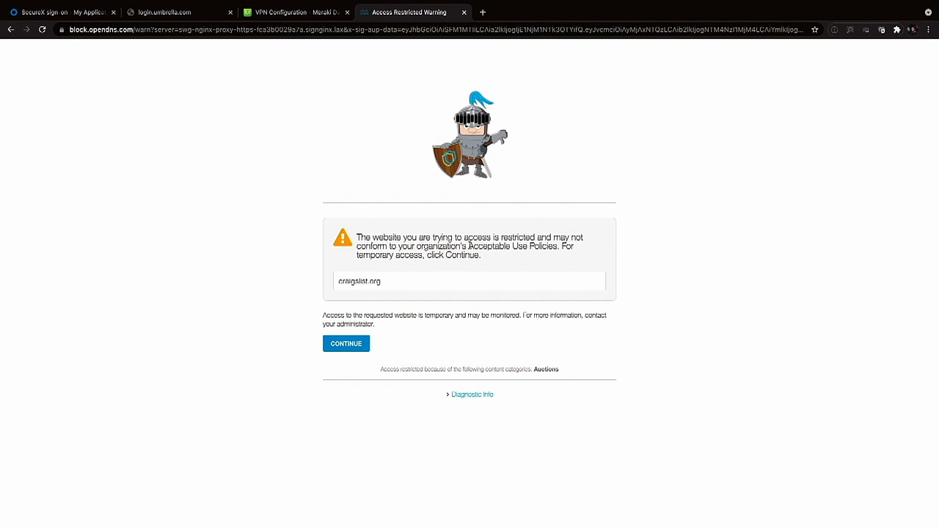
pyautogui.moveTo(399, 264)
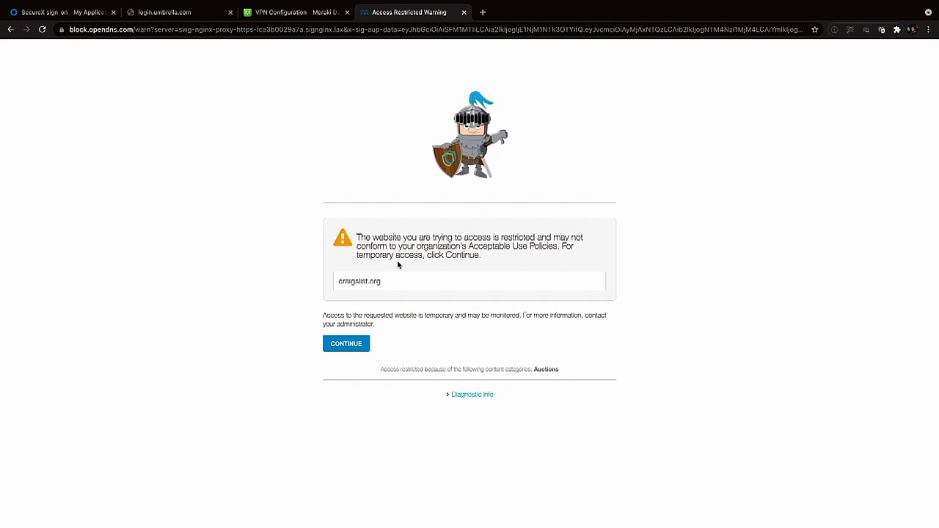
pyautogui.moveTo(378, 307)
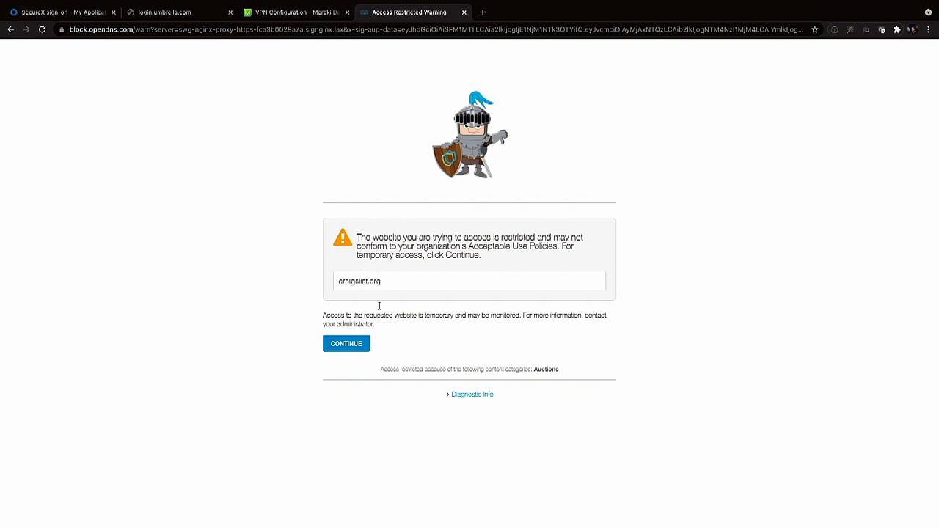
# - Continue past the Auctions access warning to the Craigslist Salt Lake City page
pyautogui.click(346, 343)
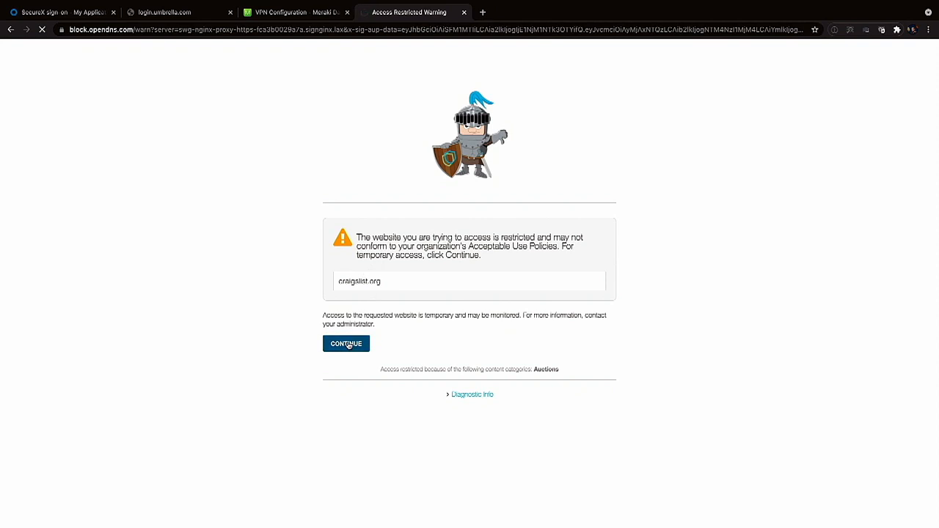
pyautogui.click(346, 344)
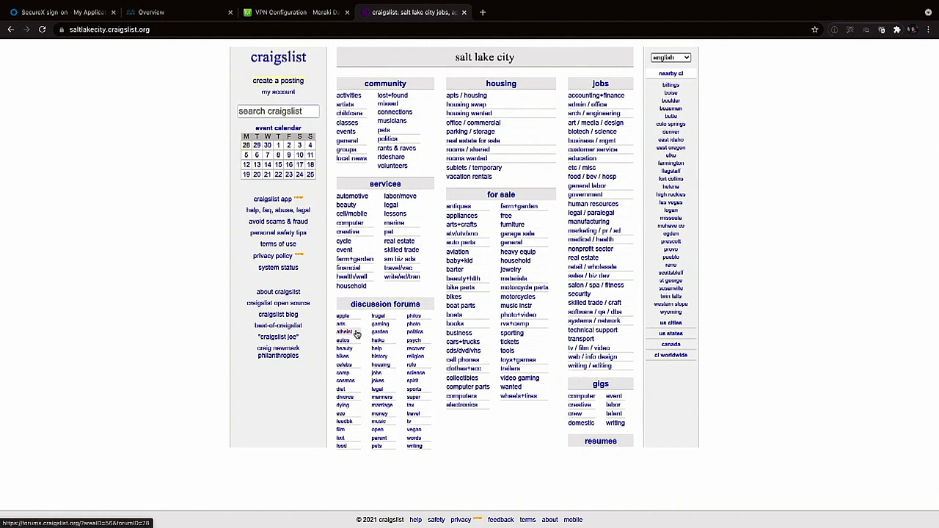
# - Return to Umbrella and open Reporting > Activity Search
pyautogui.click(150, 12)
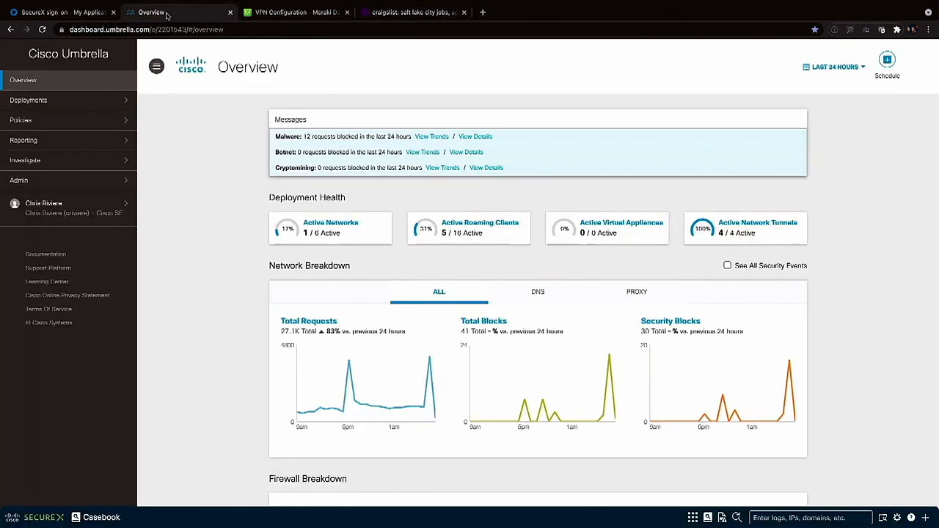
pyautogui.click(24, 141)
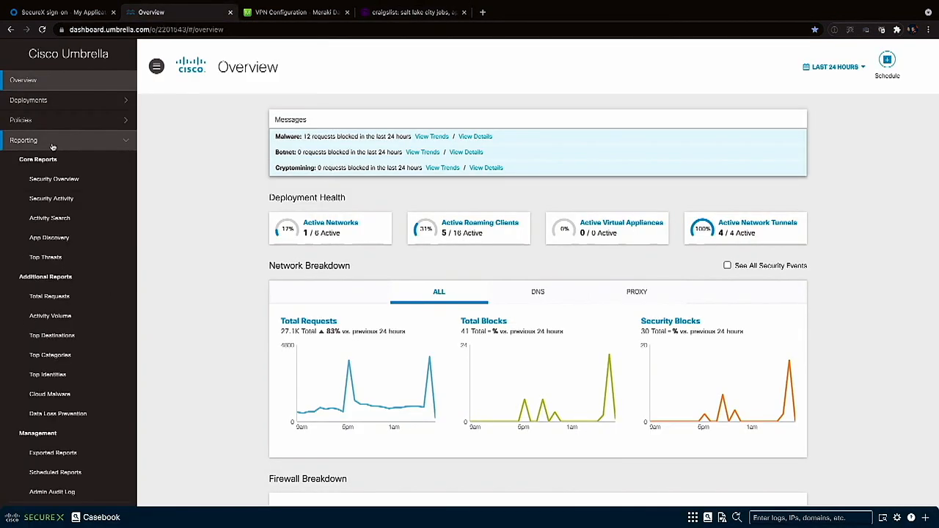
pyautogui.click(50, 217)
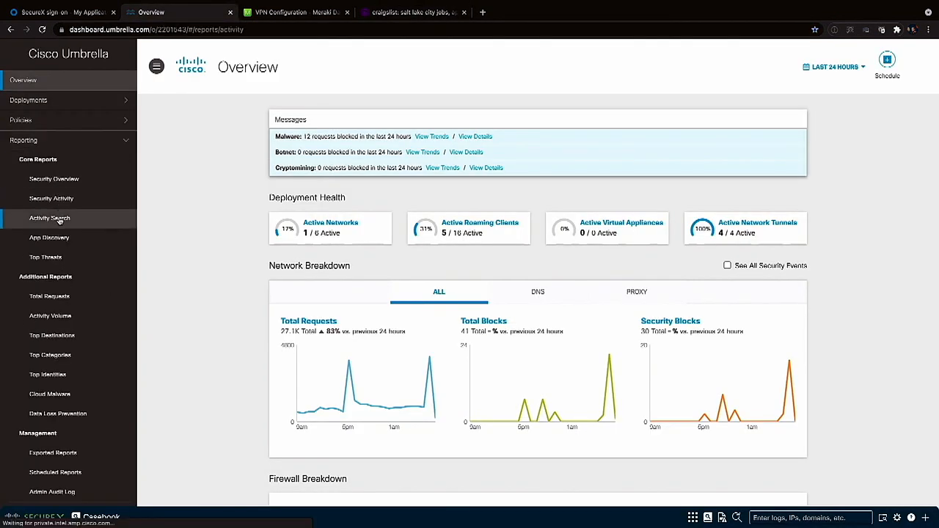
pyautogui.click(50, 217)
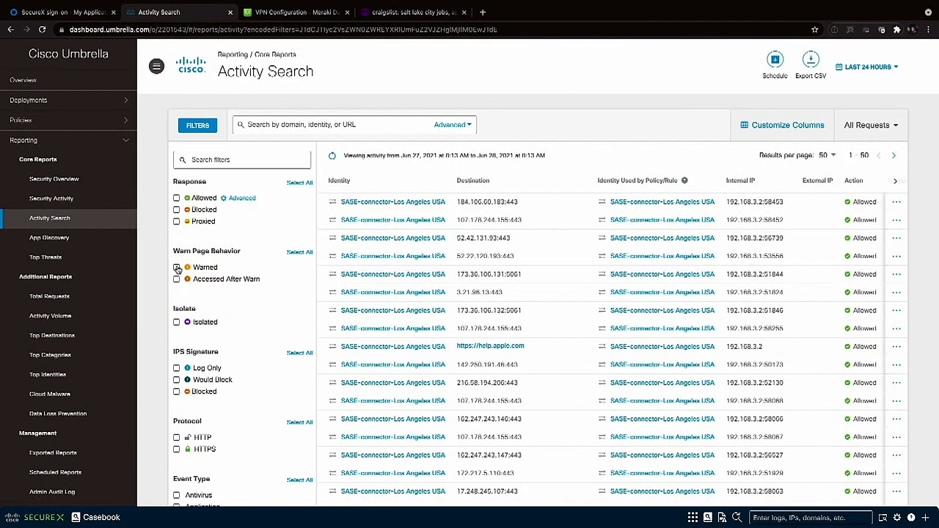
# - Filter by Warned to see the Craigslist and eBay requests, then switch the filter to Isolated
pyautogui.click(176, 267)
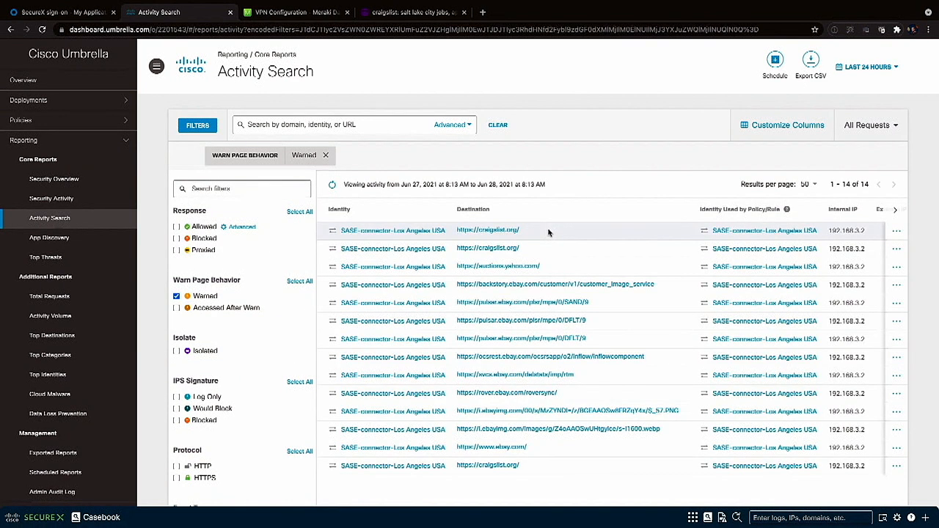
pyautogui.hscroll(3)
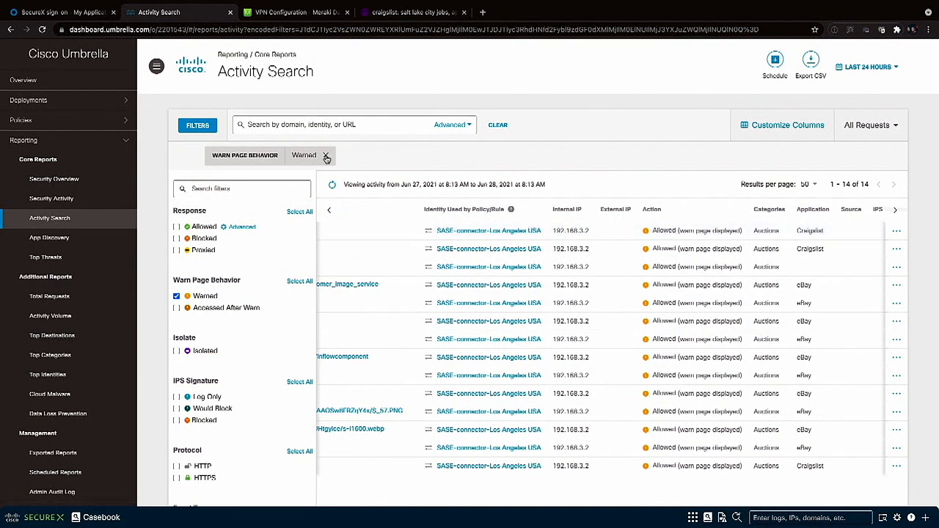
pyautogui.click(326, 156)
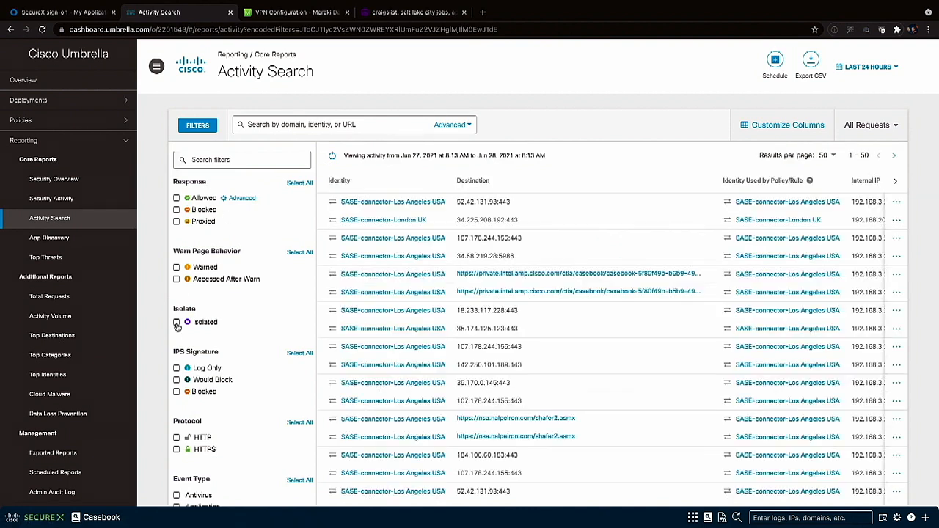
pyautogui.click(176, 323)
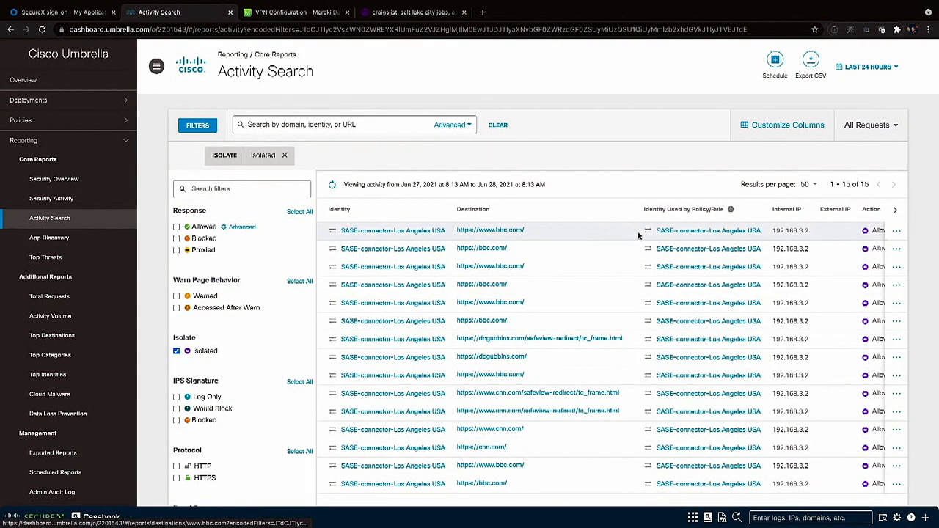
pyautogui.hscroll(3)
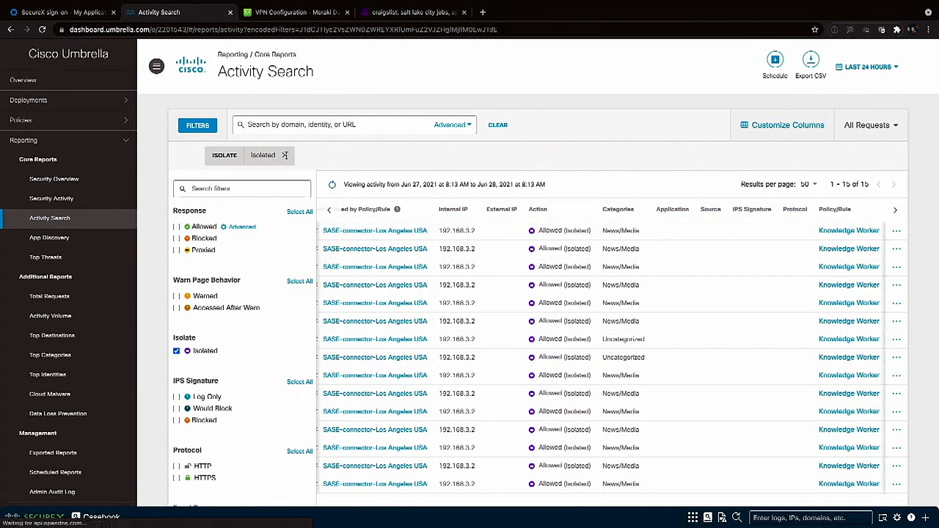
# - Replace the Isolated filter with Blocked and apply it to list the 41 blocked requests
pyautogui.click(284, 155)
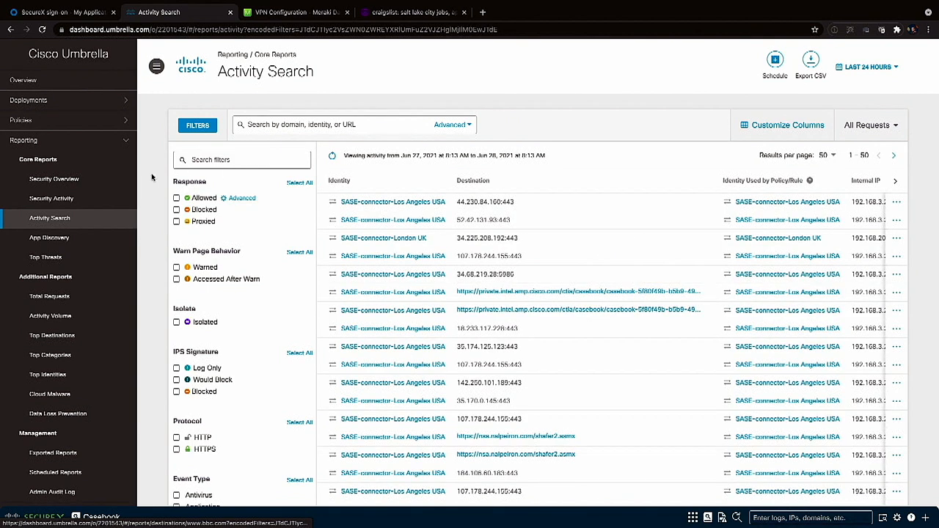
pyautogui.click(176, 210)
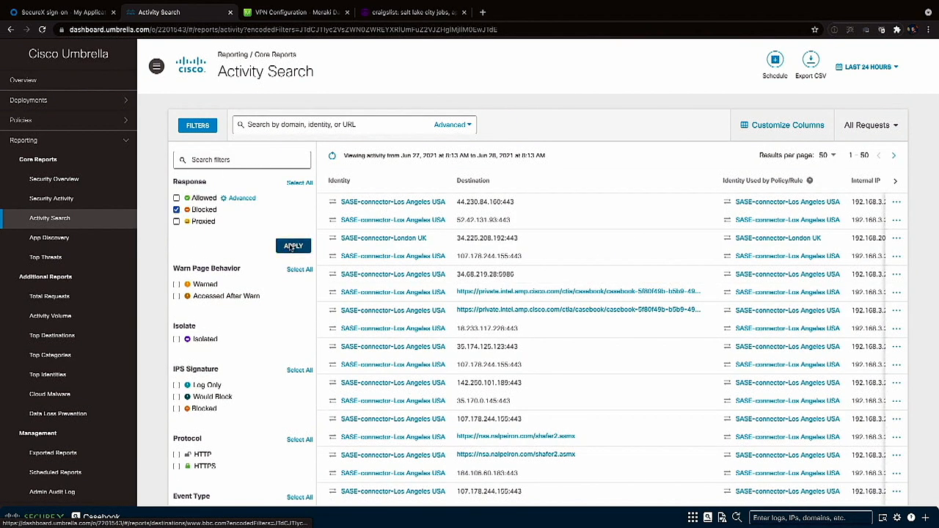
pyautogui.click(293, 246)
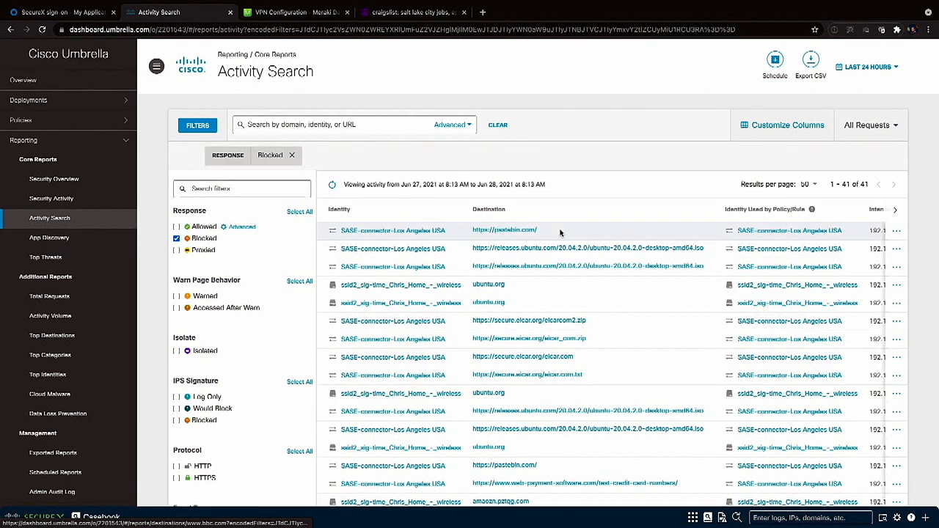
pyautogui.moveTo(634, 232)
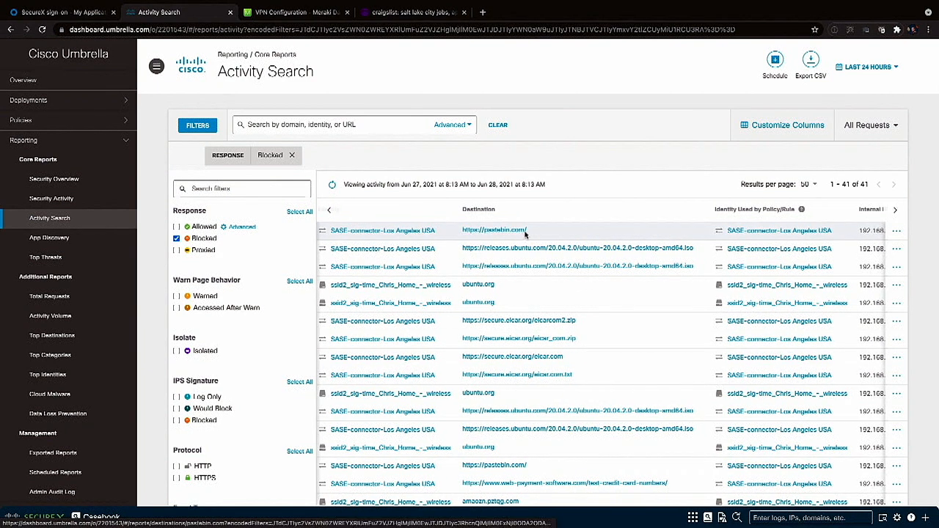
# - View the pastebin.com event's full details showing the Data Loss Prevention block, then close them
pyautogui.click(895, 230)
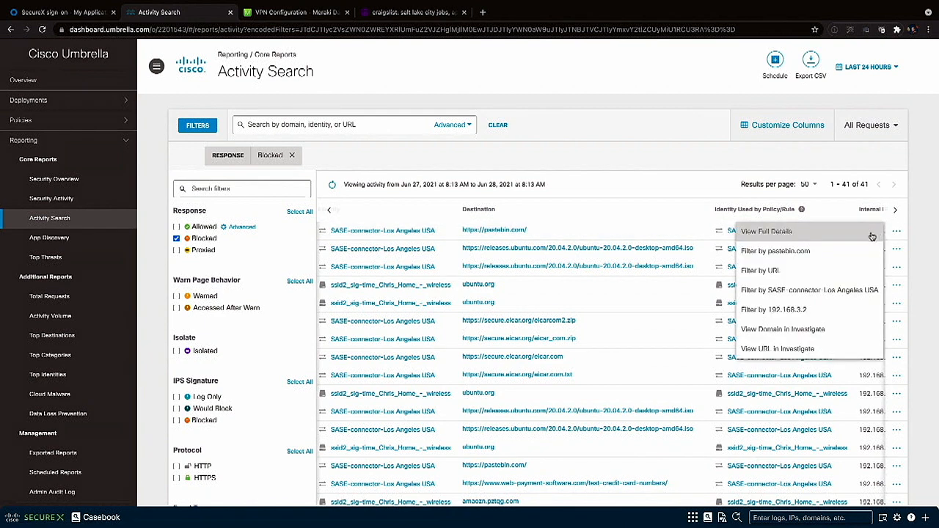
pyautogui.click(766, 231)
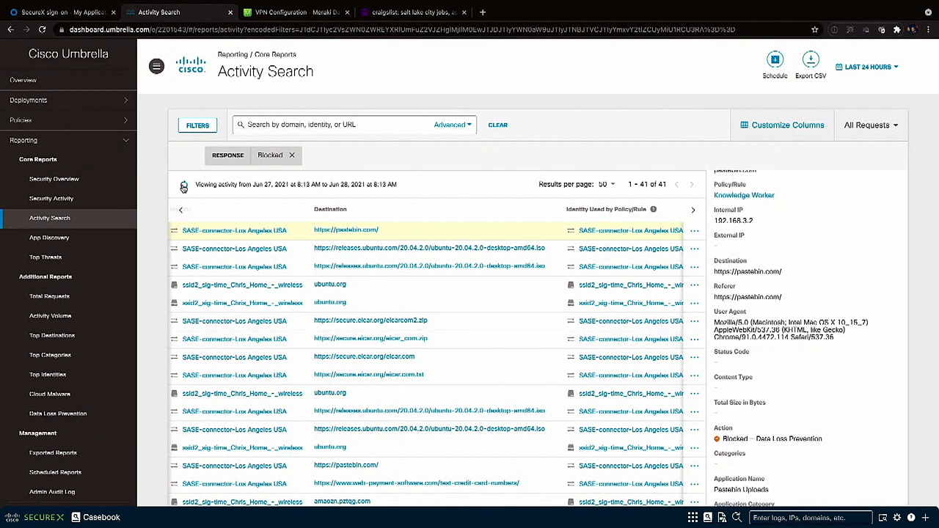
pyautogui.click(197, 124)
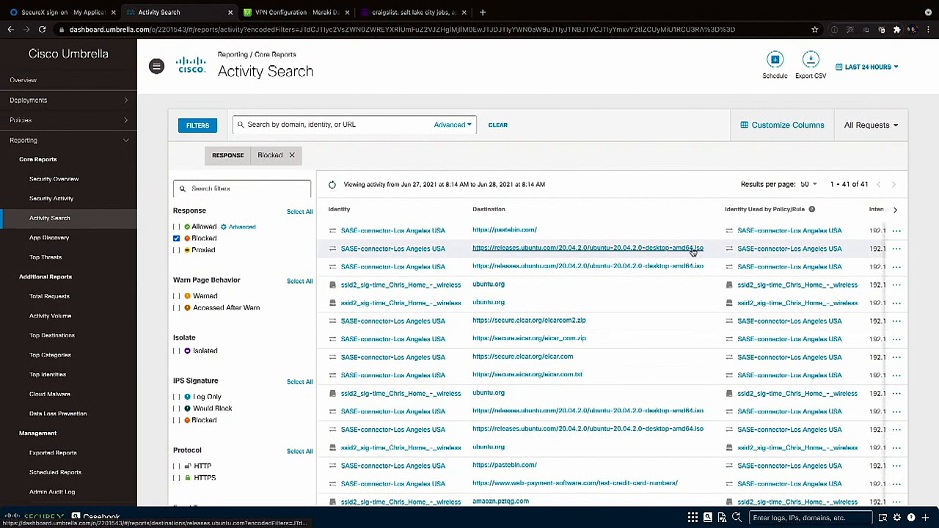
pyautogui.moveTo(657, 246)
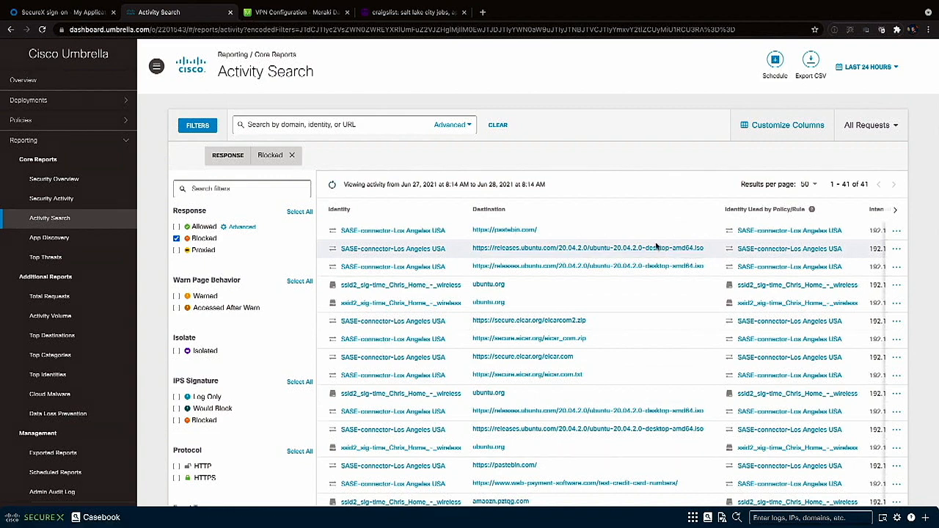